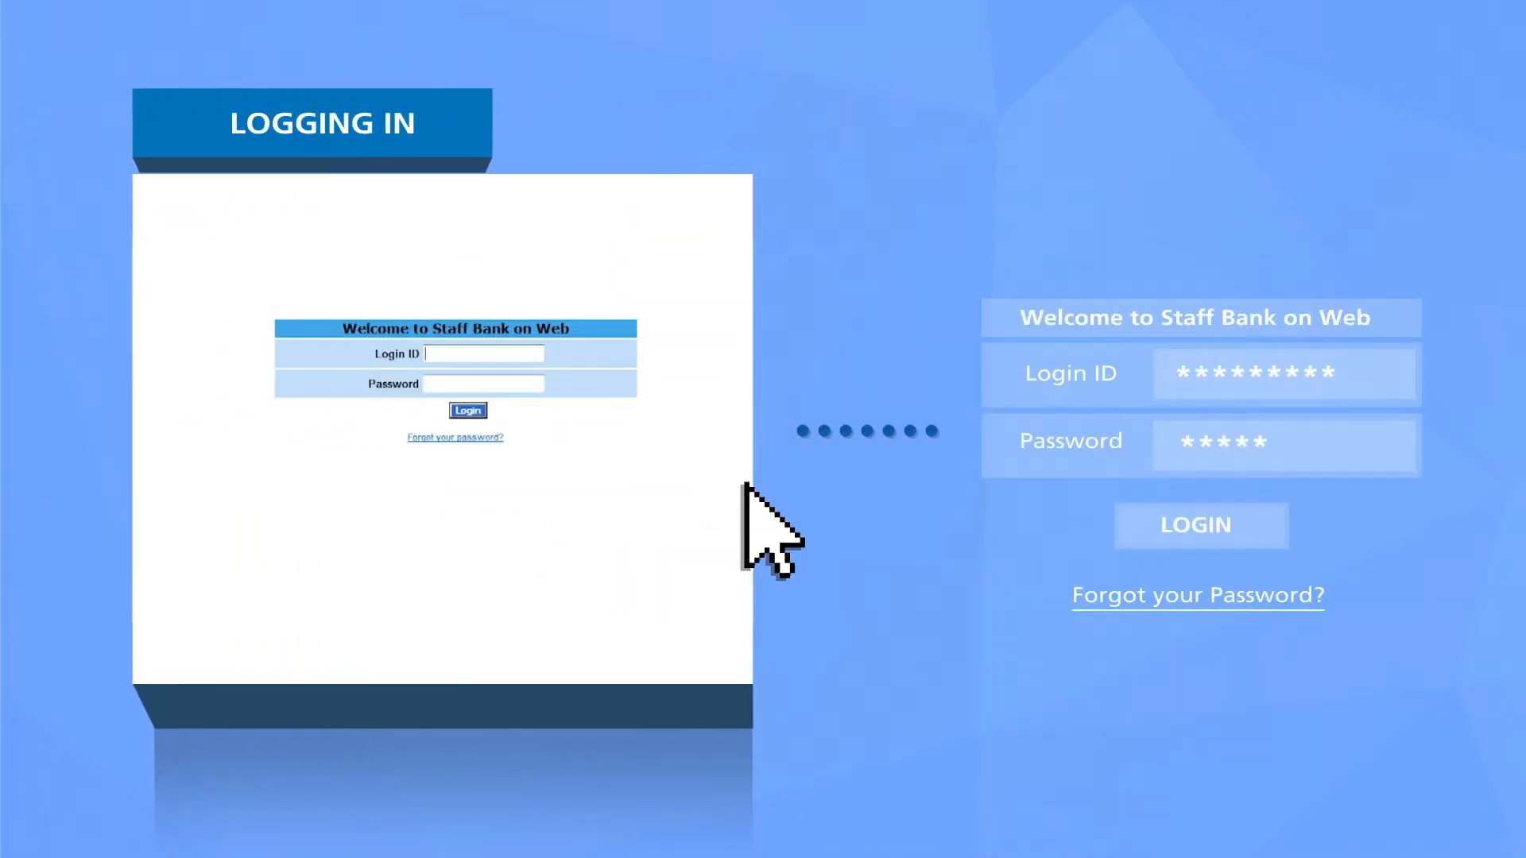
# Step: Sign in to Staff Bank on Web with the entered login ID and password
pyautogui.click(981, 526)
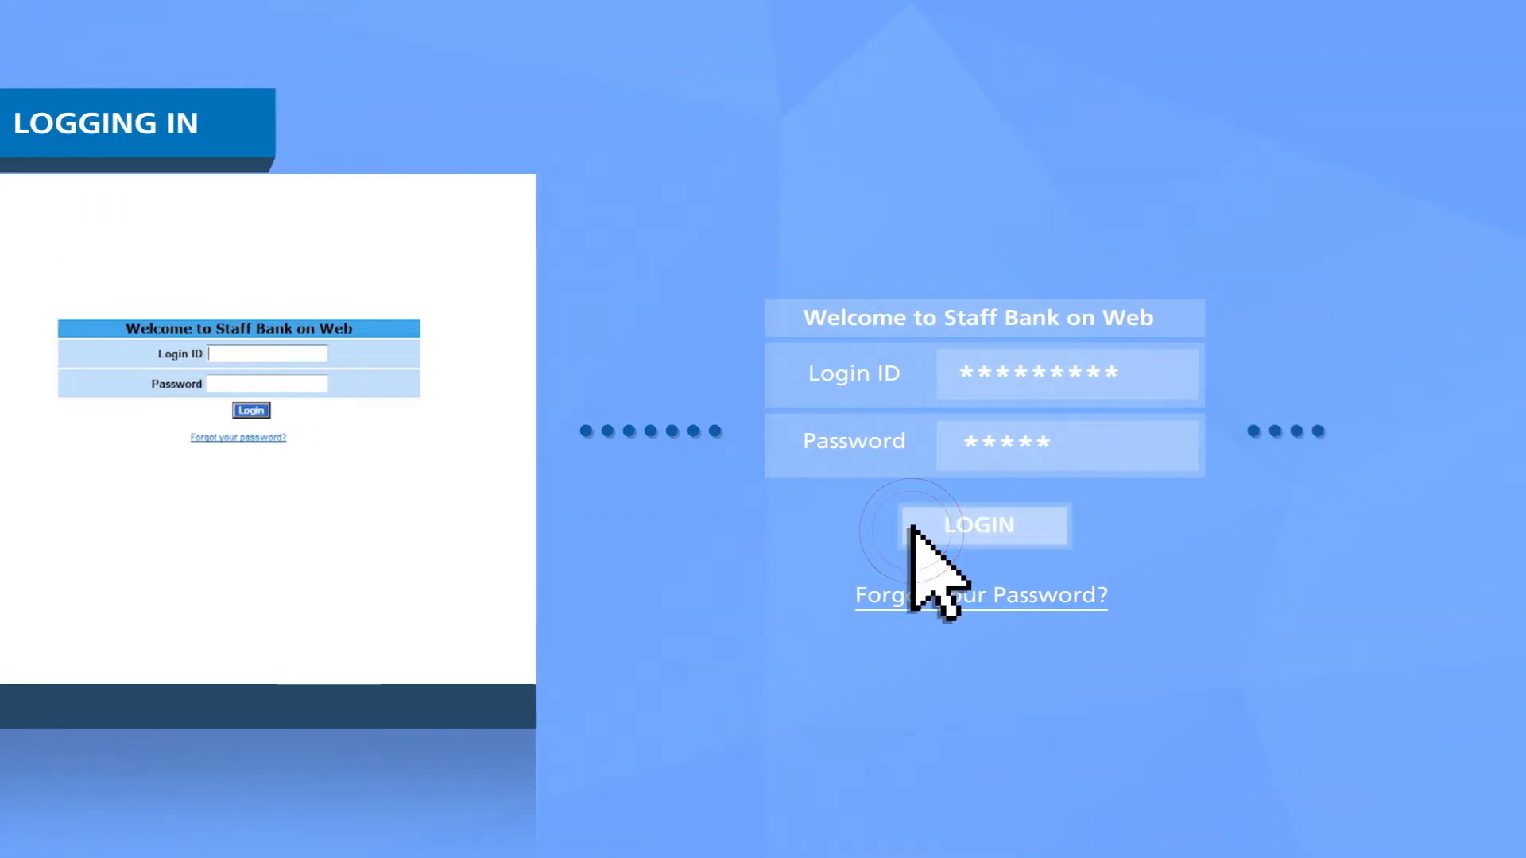
pyautogui.click(981, 526)
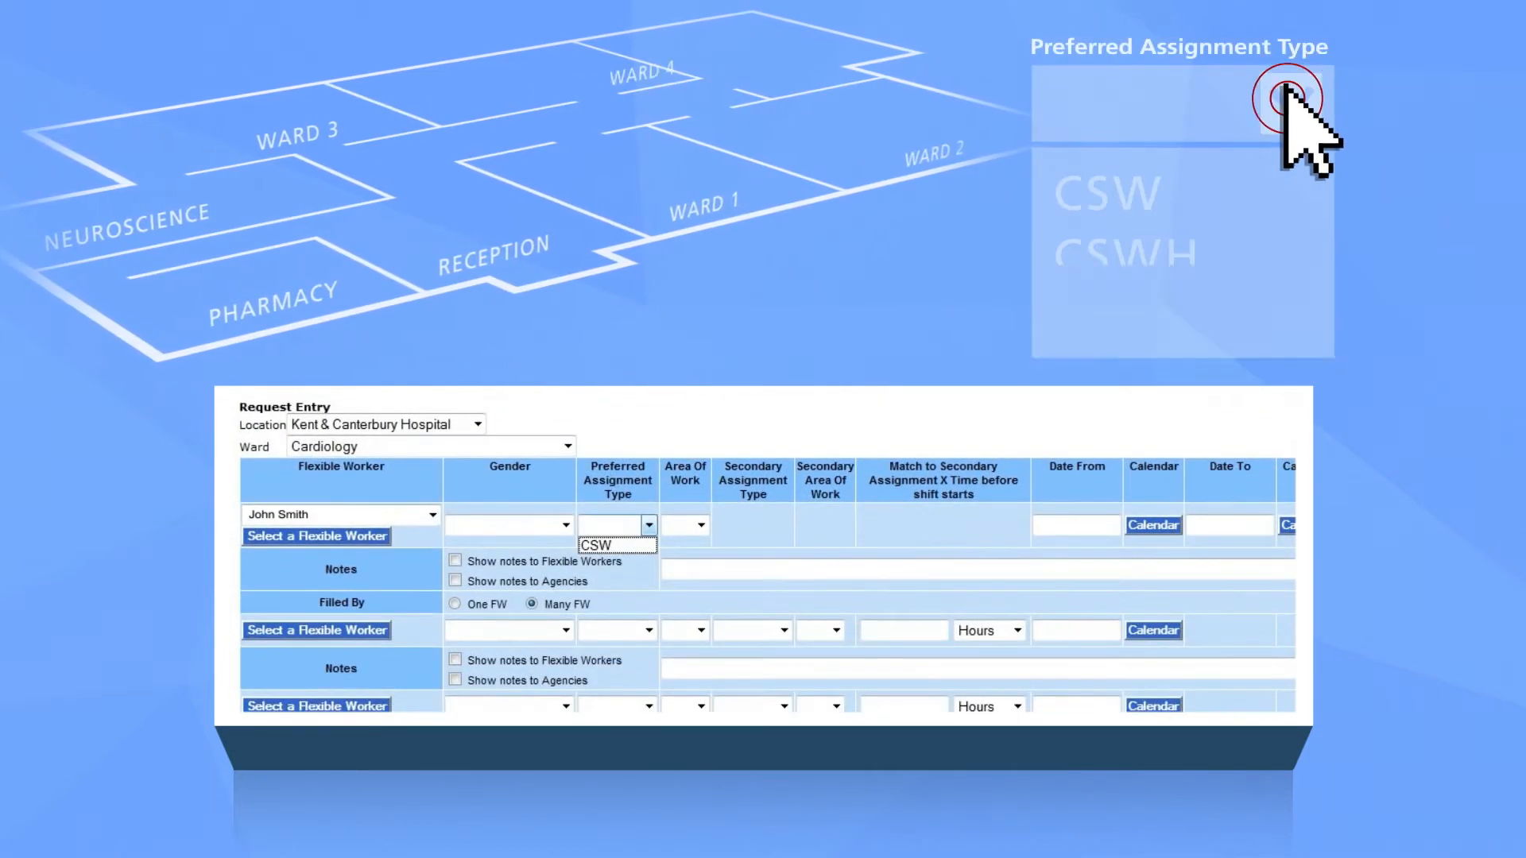
# Step: Submit the Cardiology shift requests with CSW assignment type and the chosen job code
pyautogui.click(596, 545)
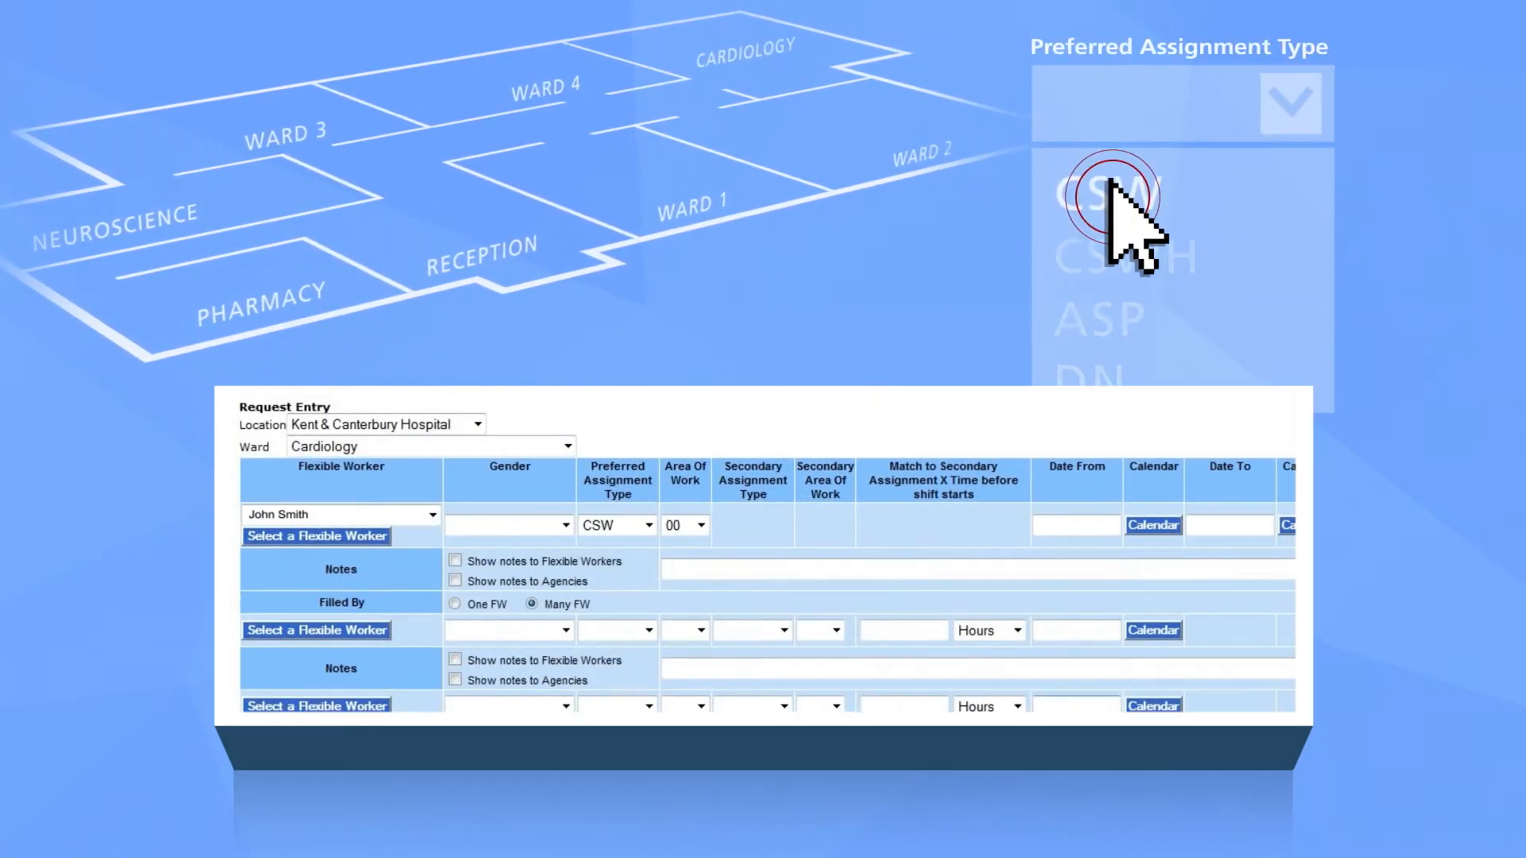
pyautogui.click(1105, 194)
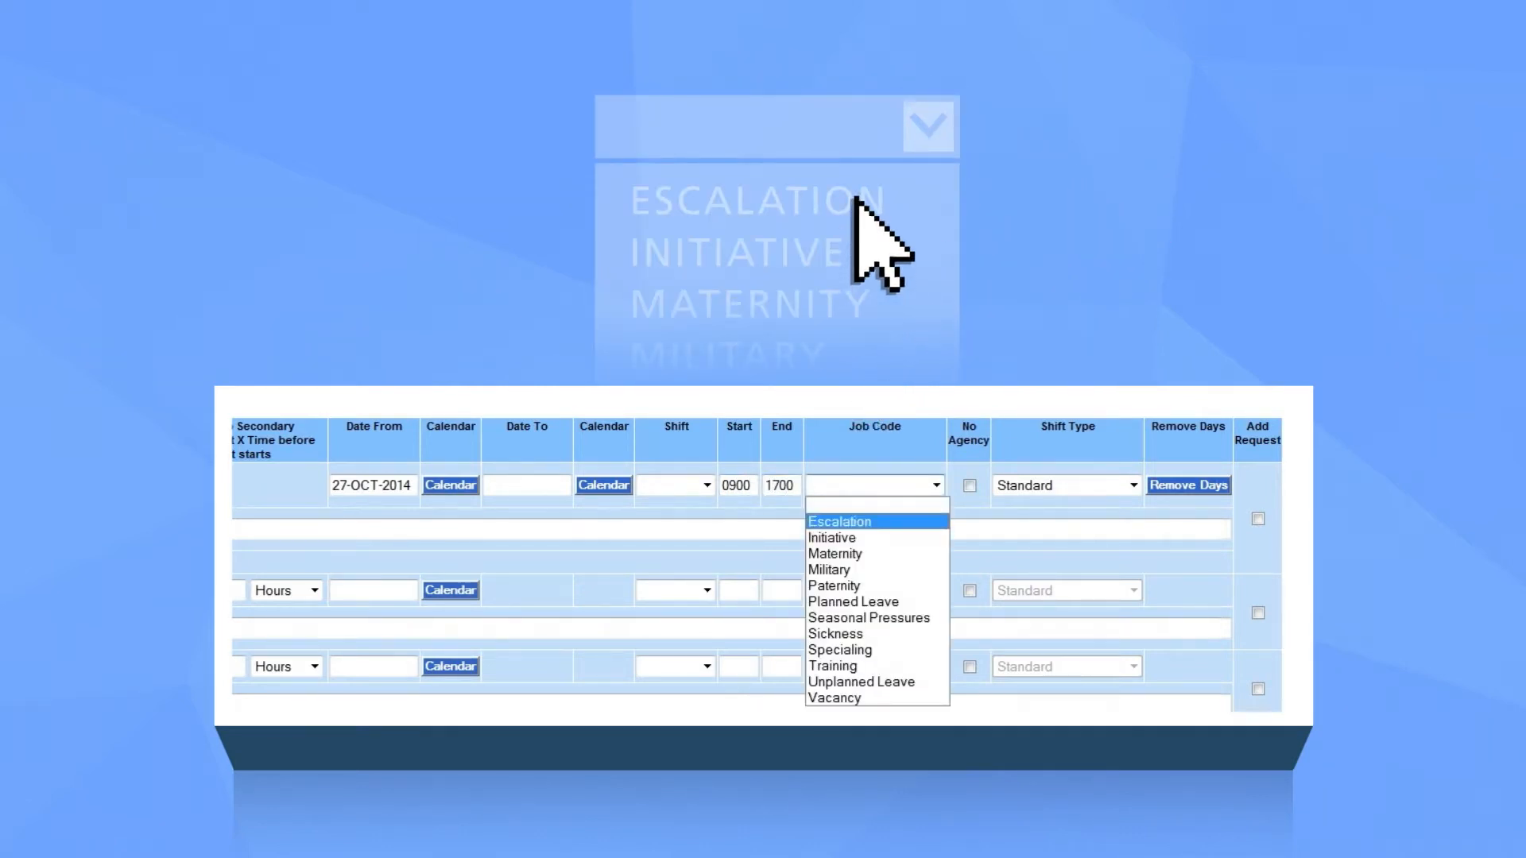
pyautogui.click(837, 522)
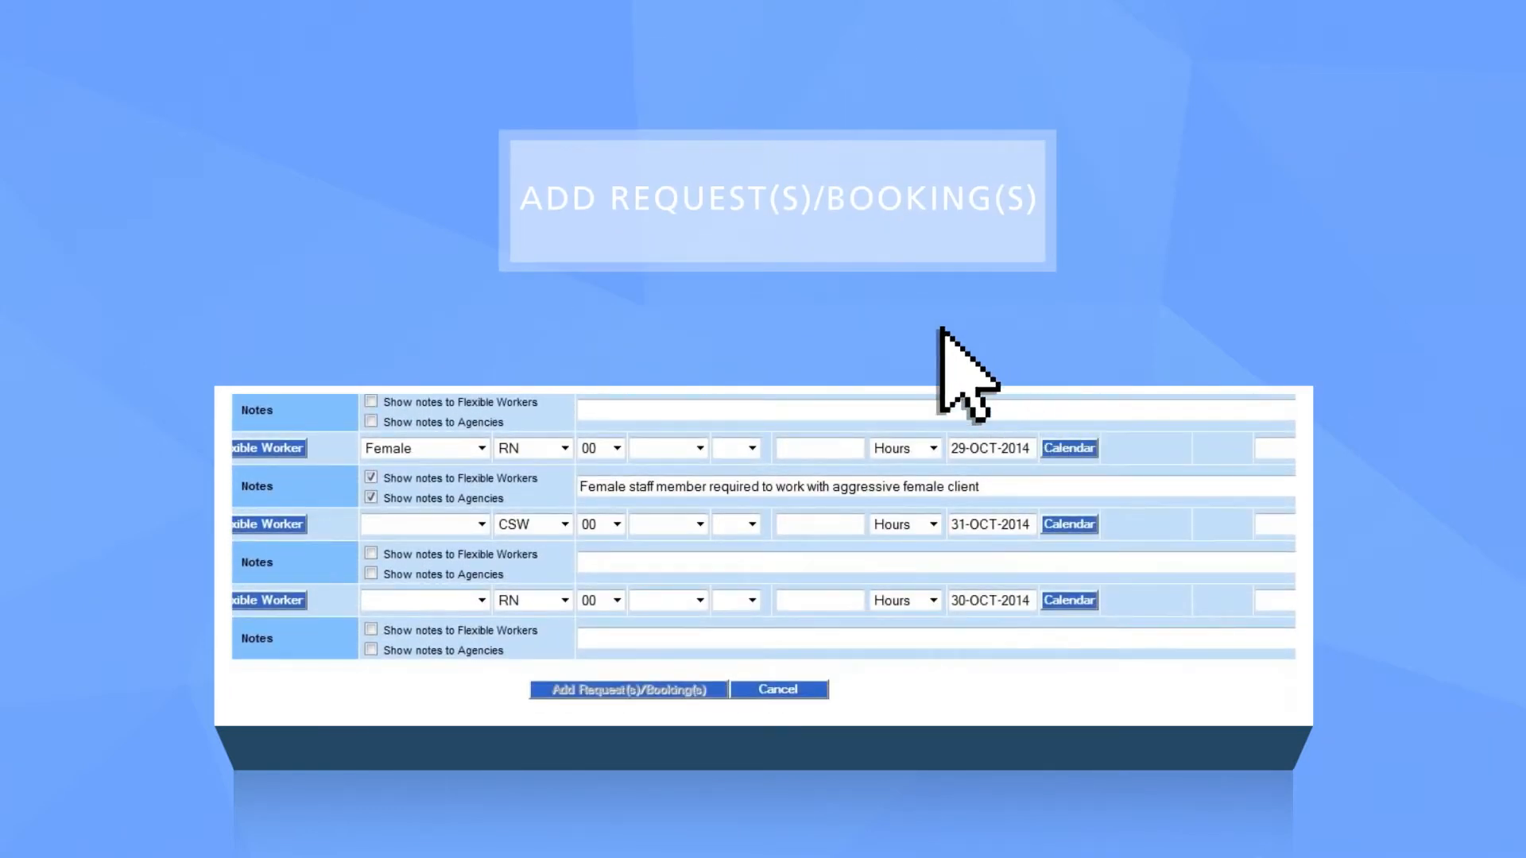
pyautogui.click(626, 688)
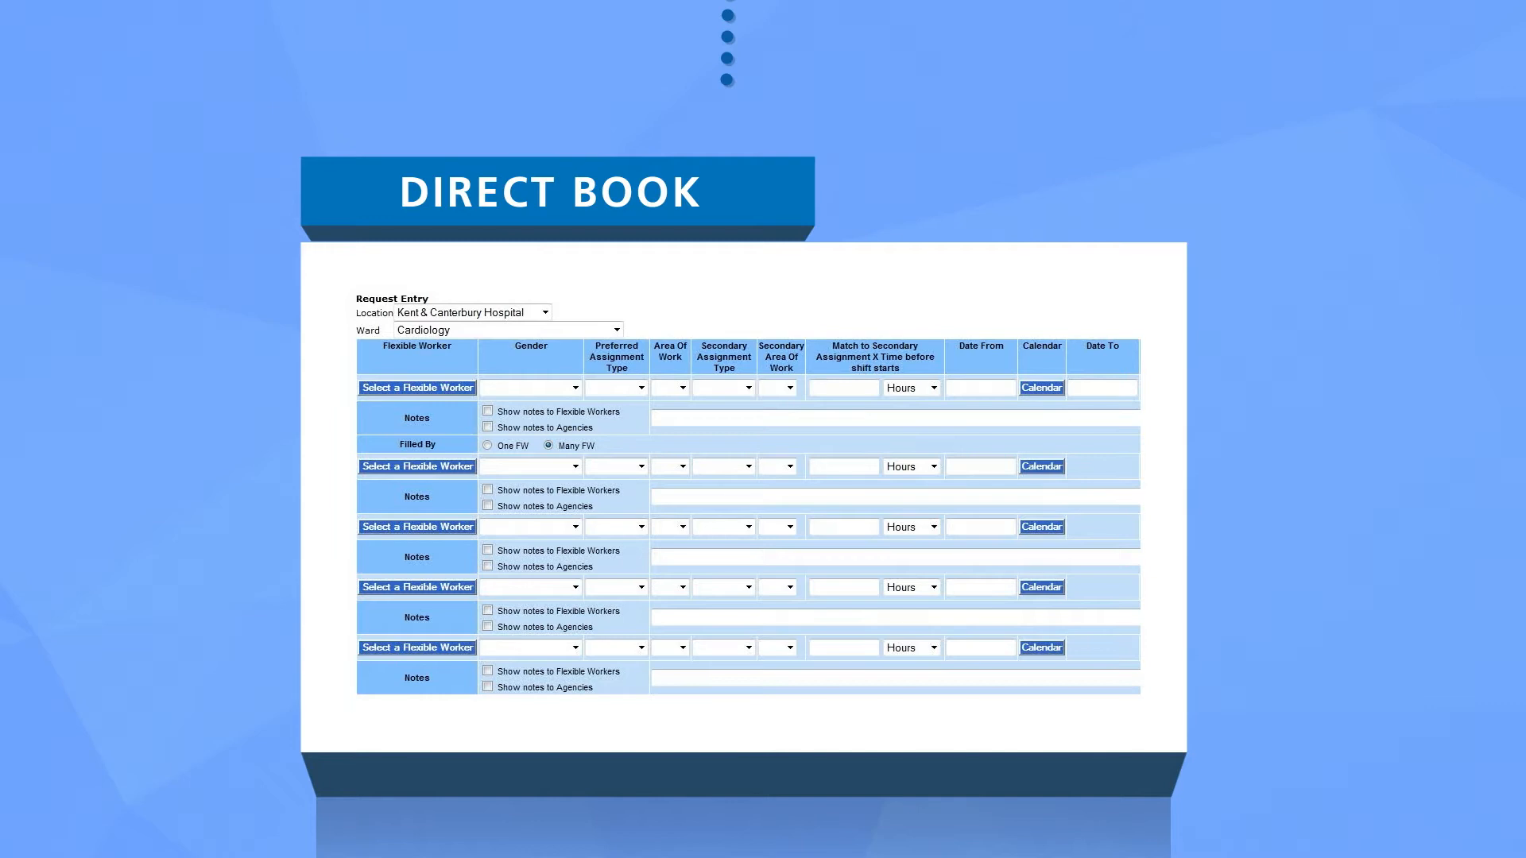
# Step: Search for a flexible worker named Smith (first name 'Ja') to book directly
pyautogui.click(416, 388)
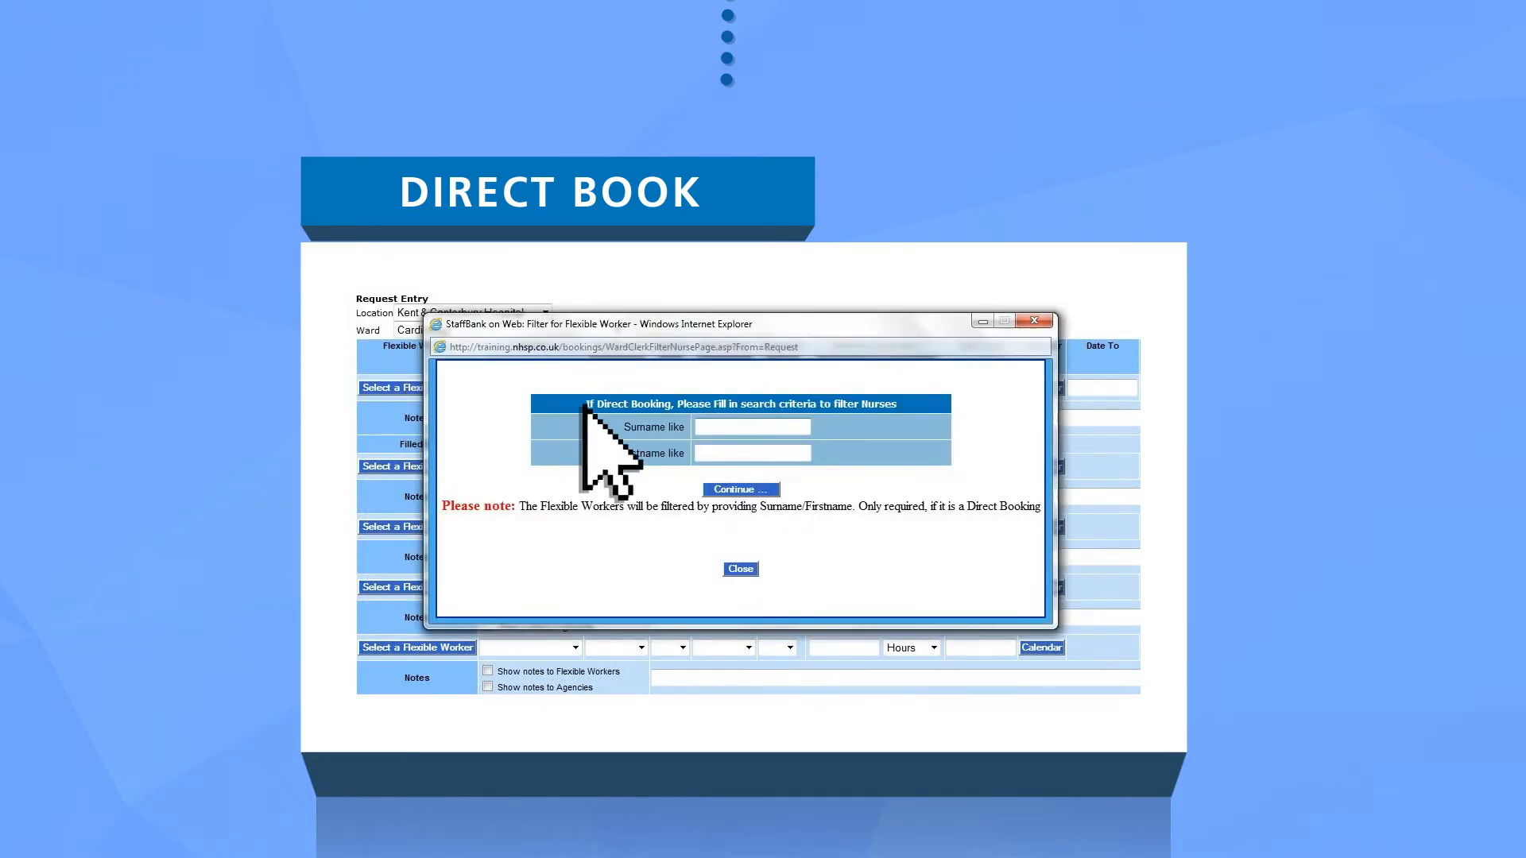
pyautogui.write('Ja')
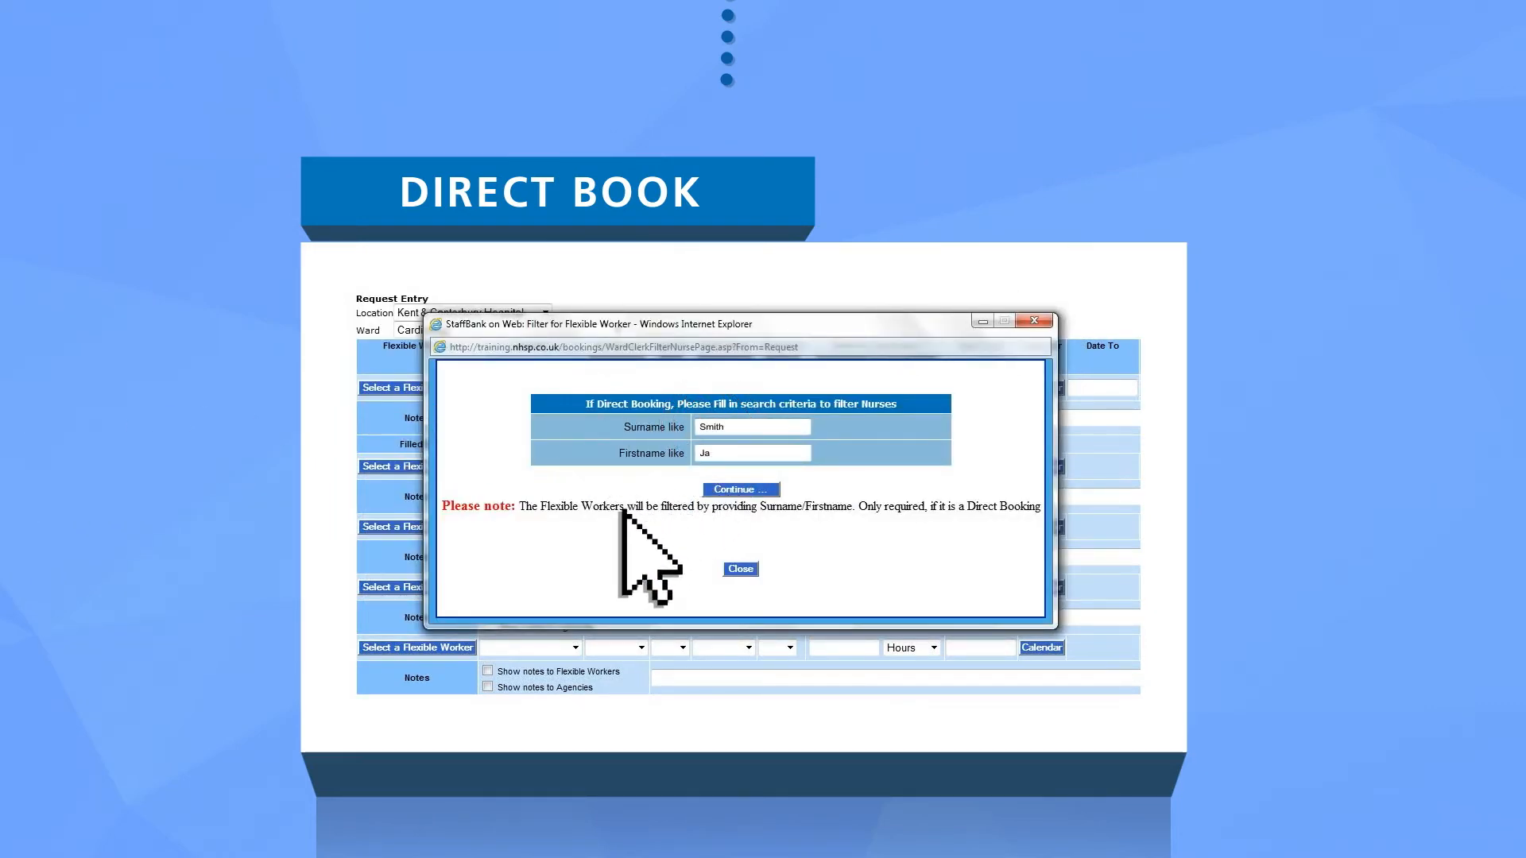
pyautogui.click(739, 490)
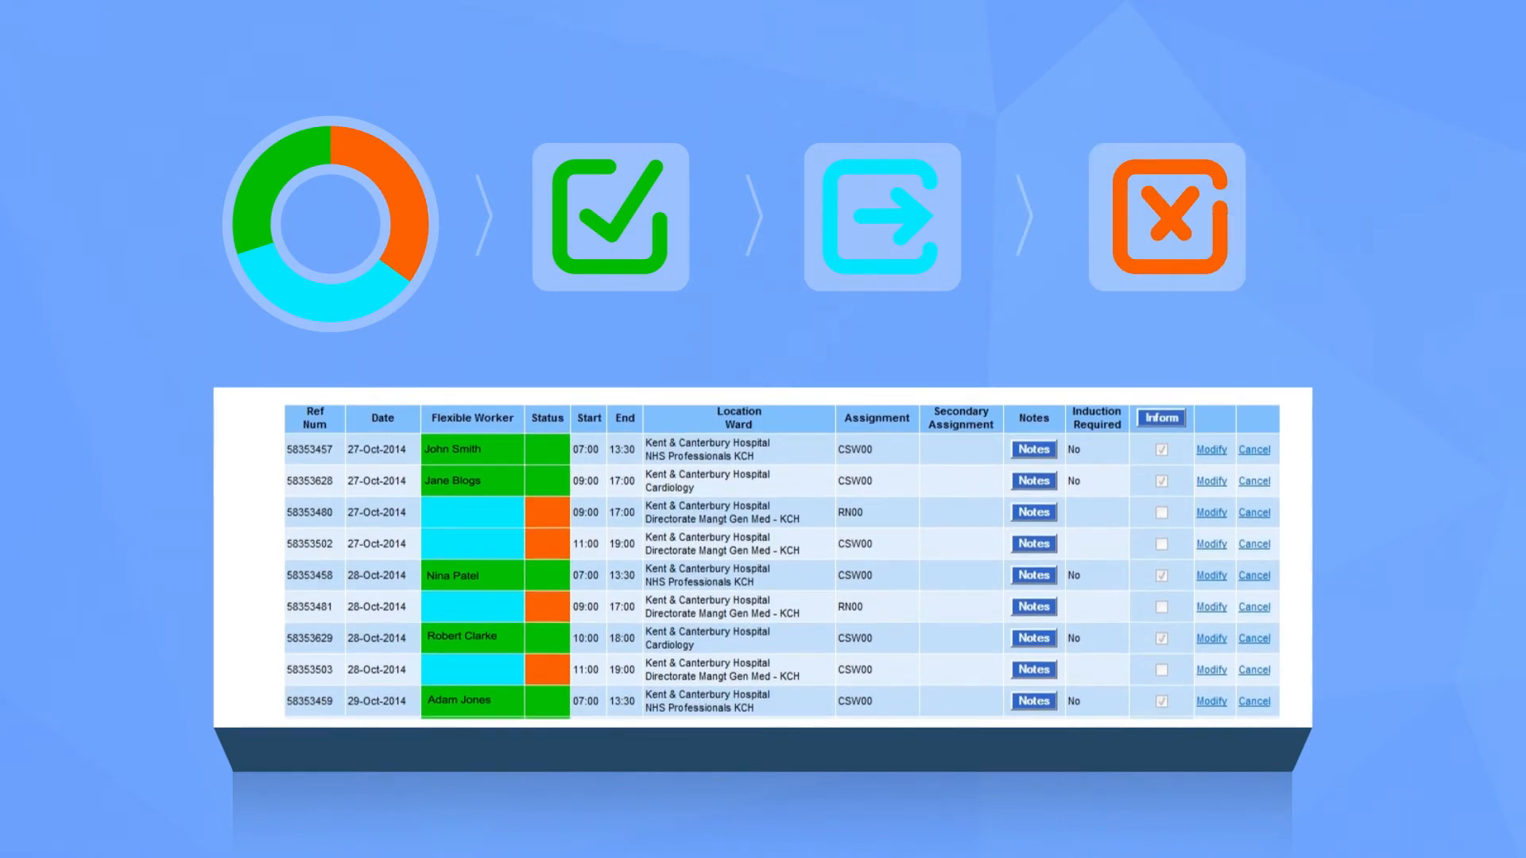
# Step: Scroll through the colour-coded Booking Status shift list
pyautogui.scroll(-3)
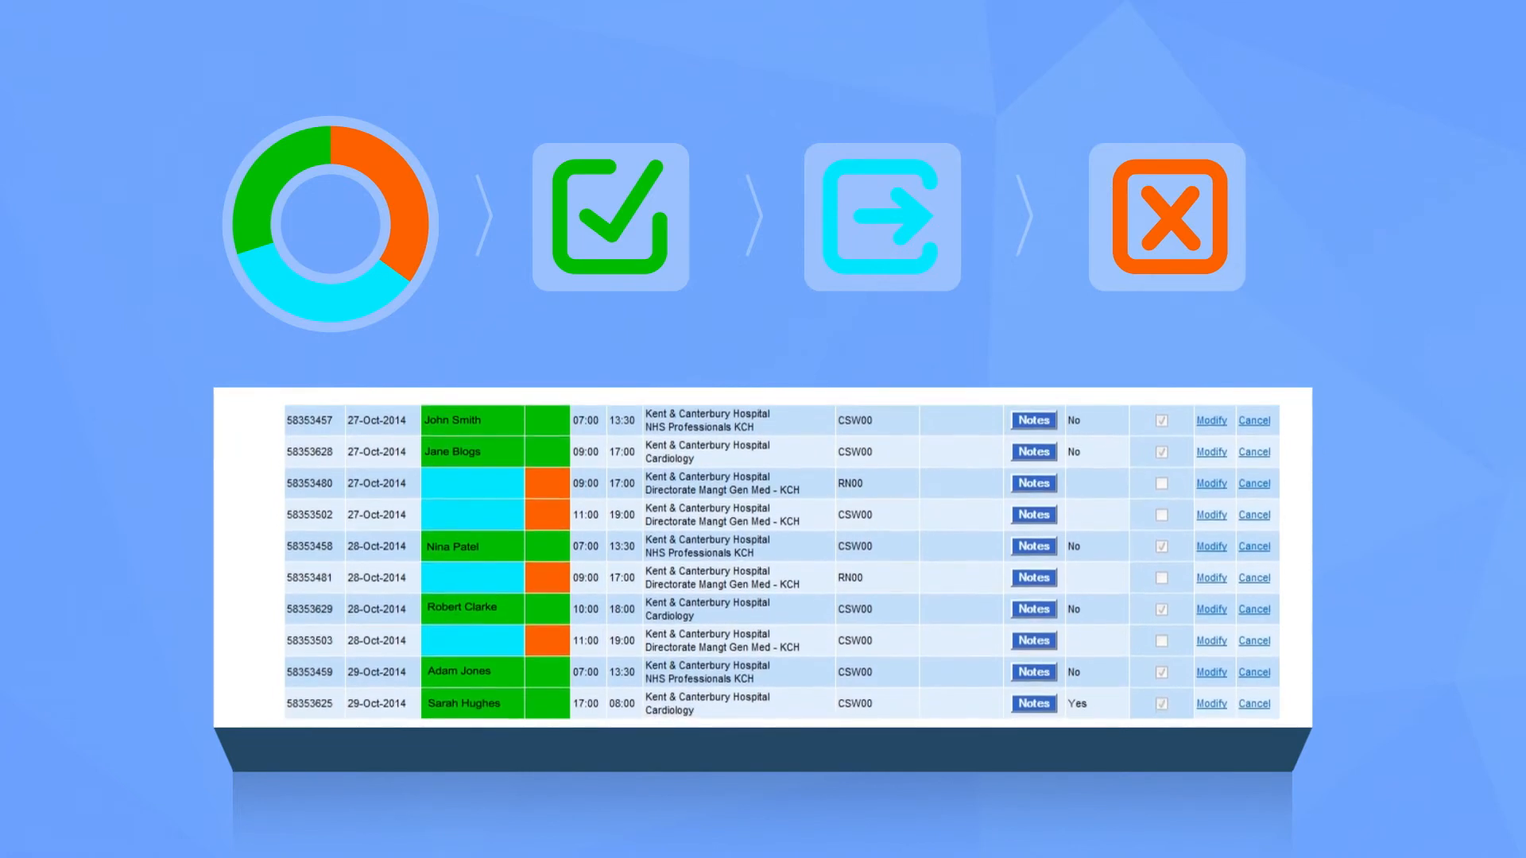
pyautogui.scroll(-3)
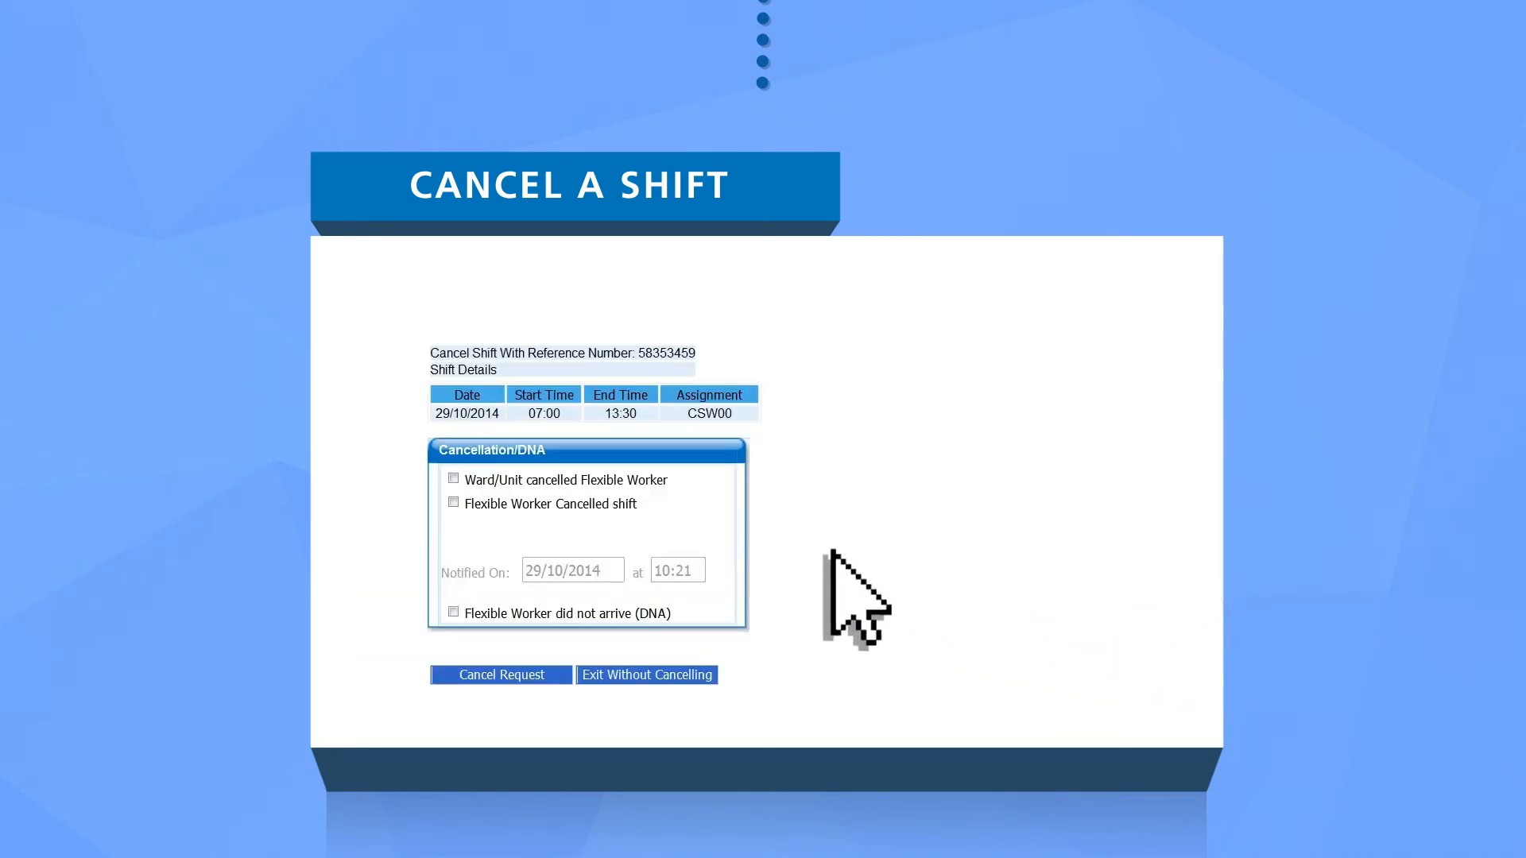
# Step: Cancel shift 58353459 for a Ward Requirement Change, removing the worker and deleting the request
pyautogui.click(453, 479)
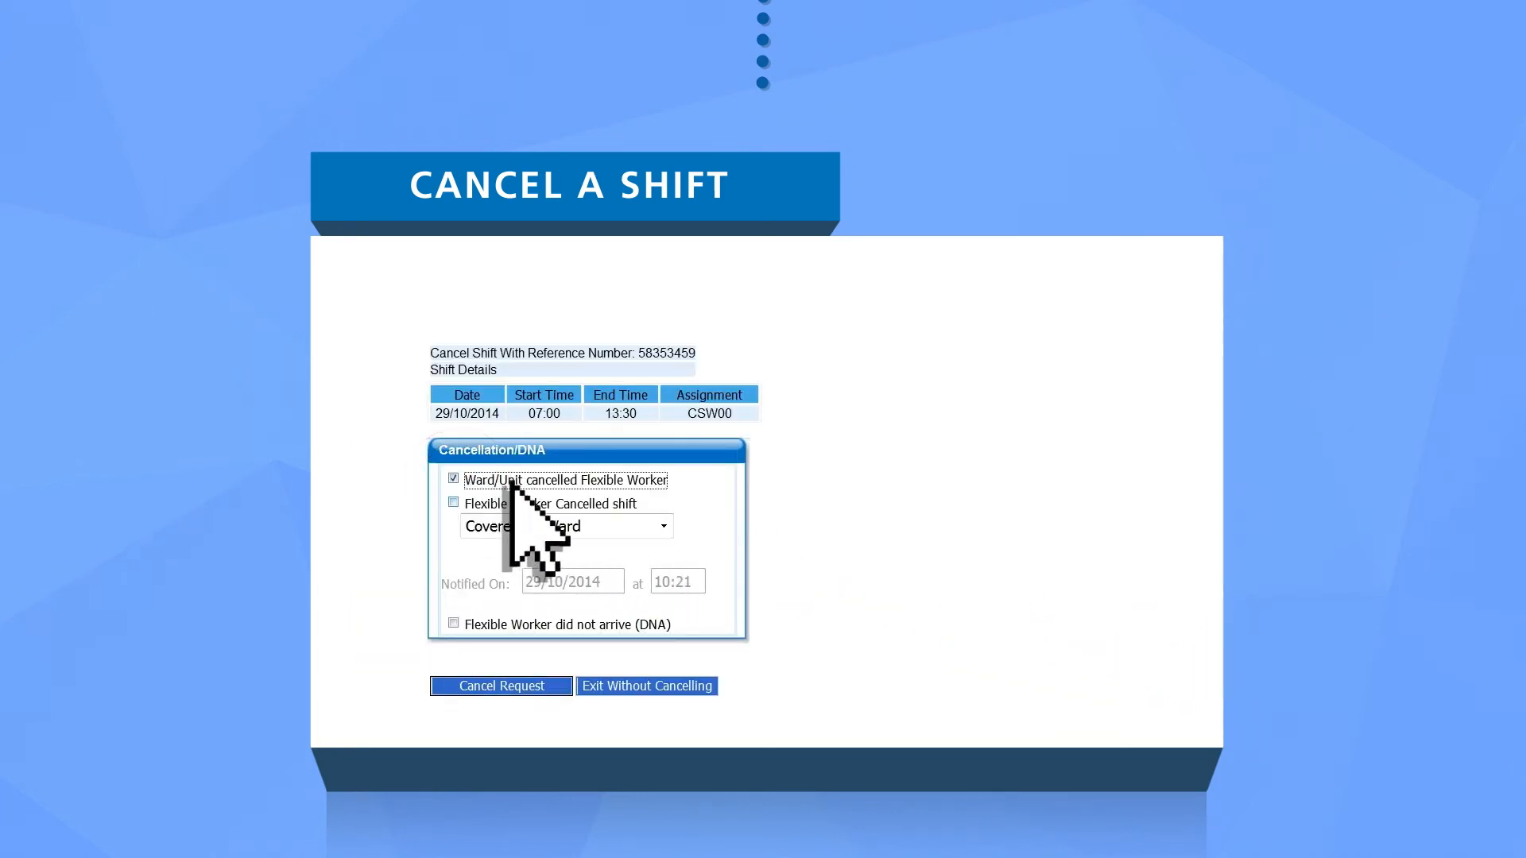
pyautogui.click(564, 527)
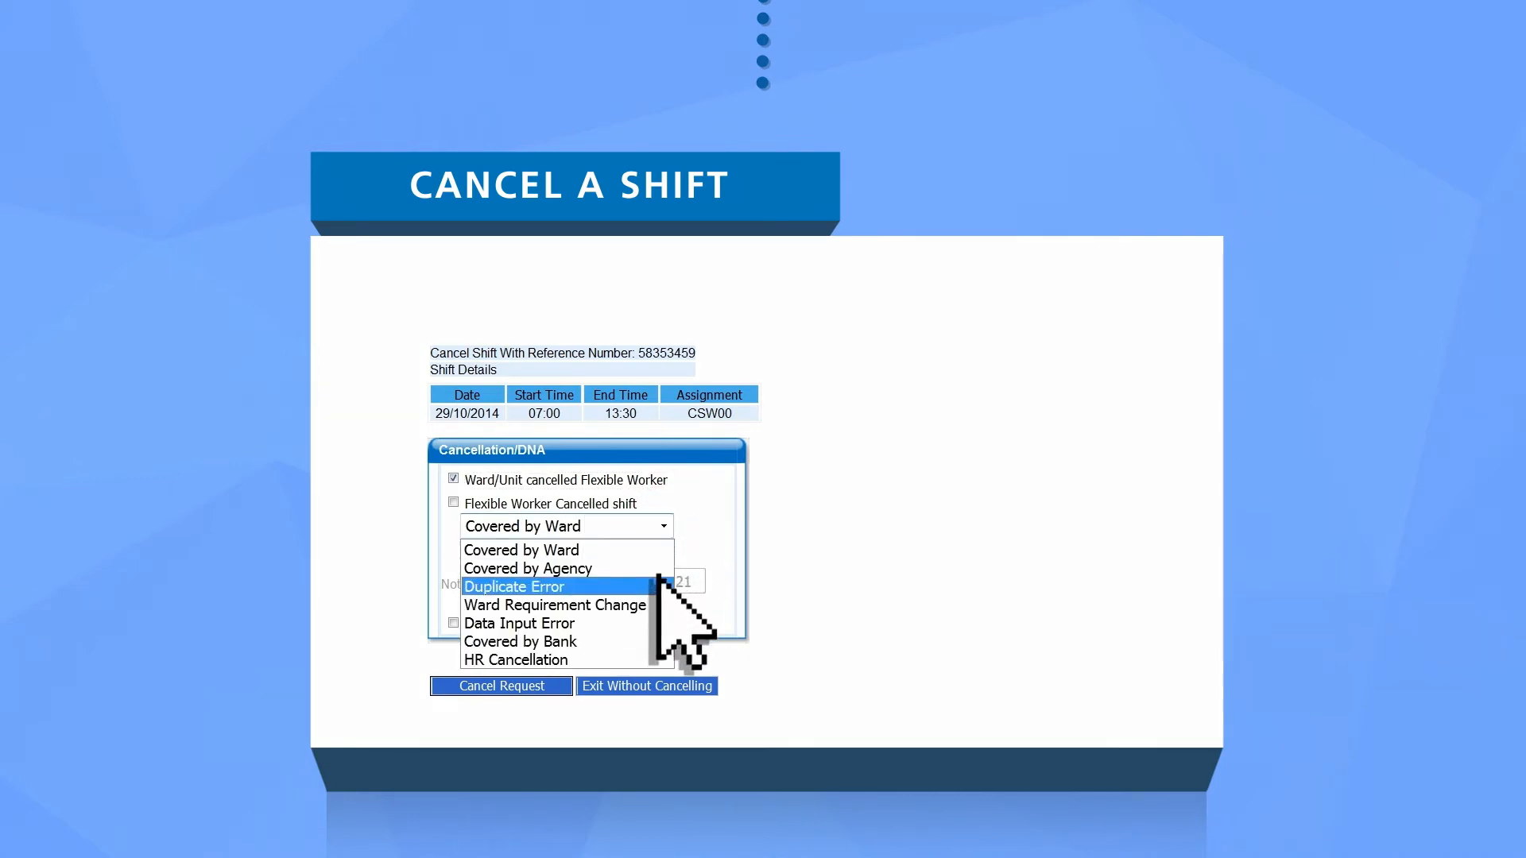
pyautogui.click(556, 604)
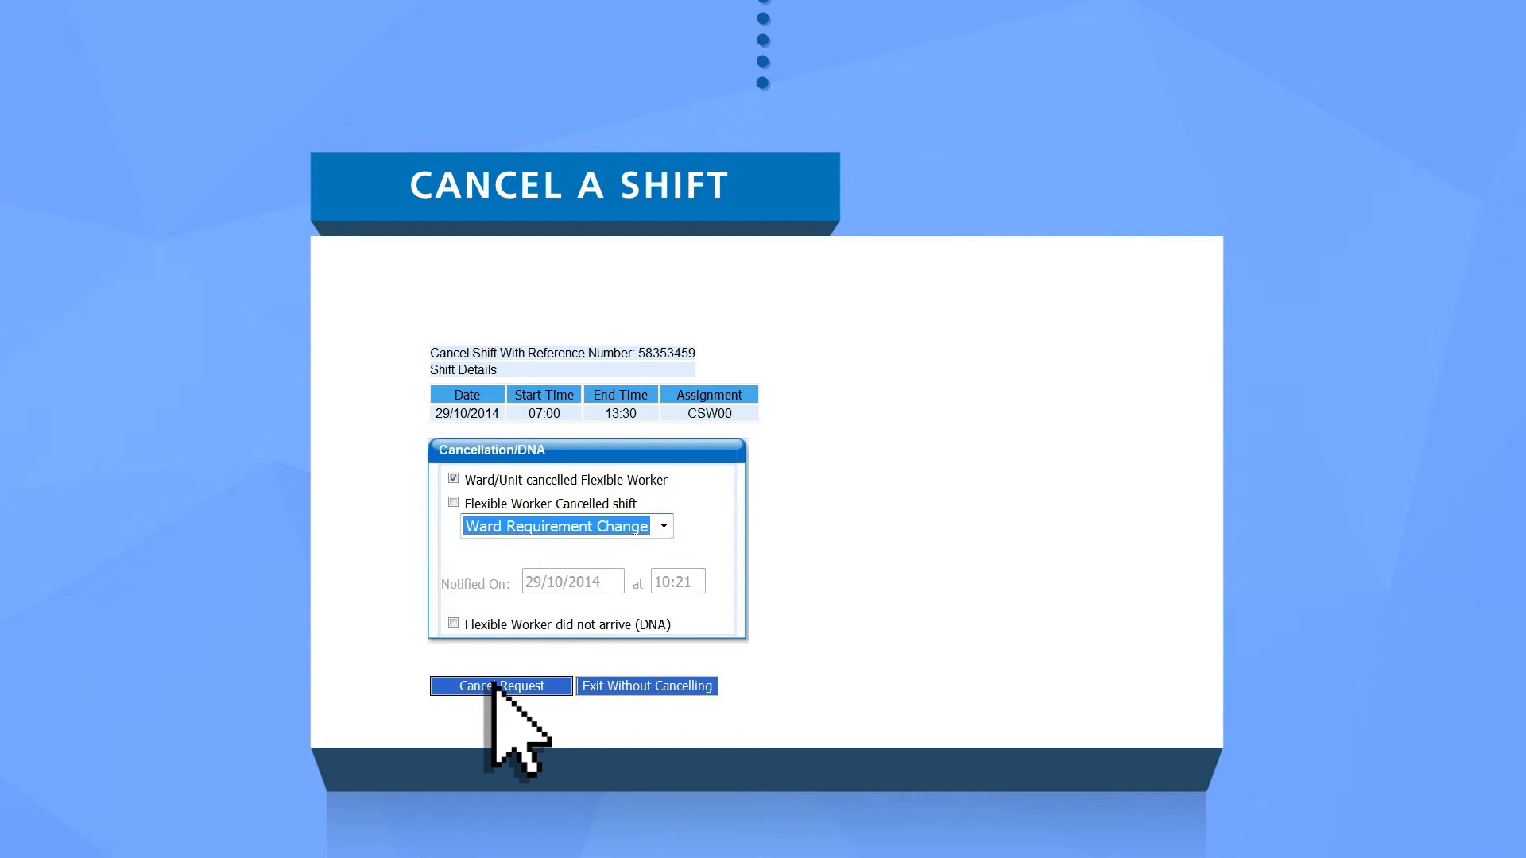
pyautogui.click(500, 686)
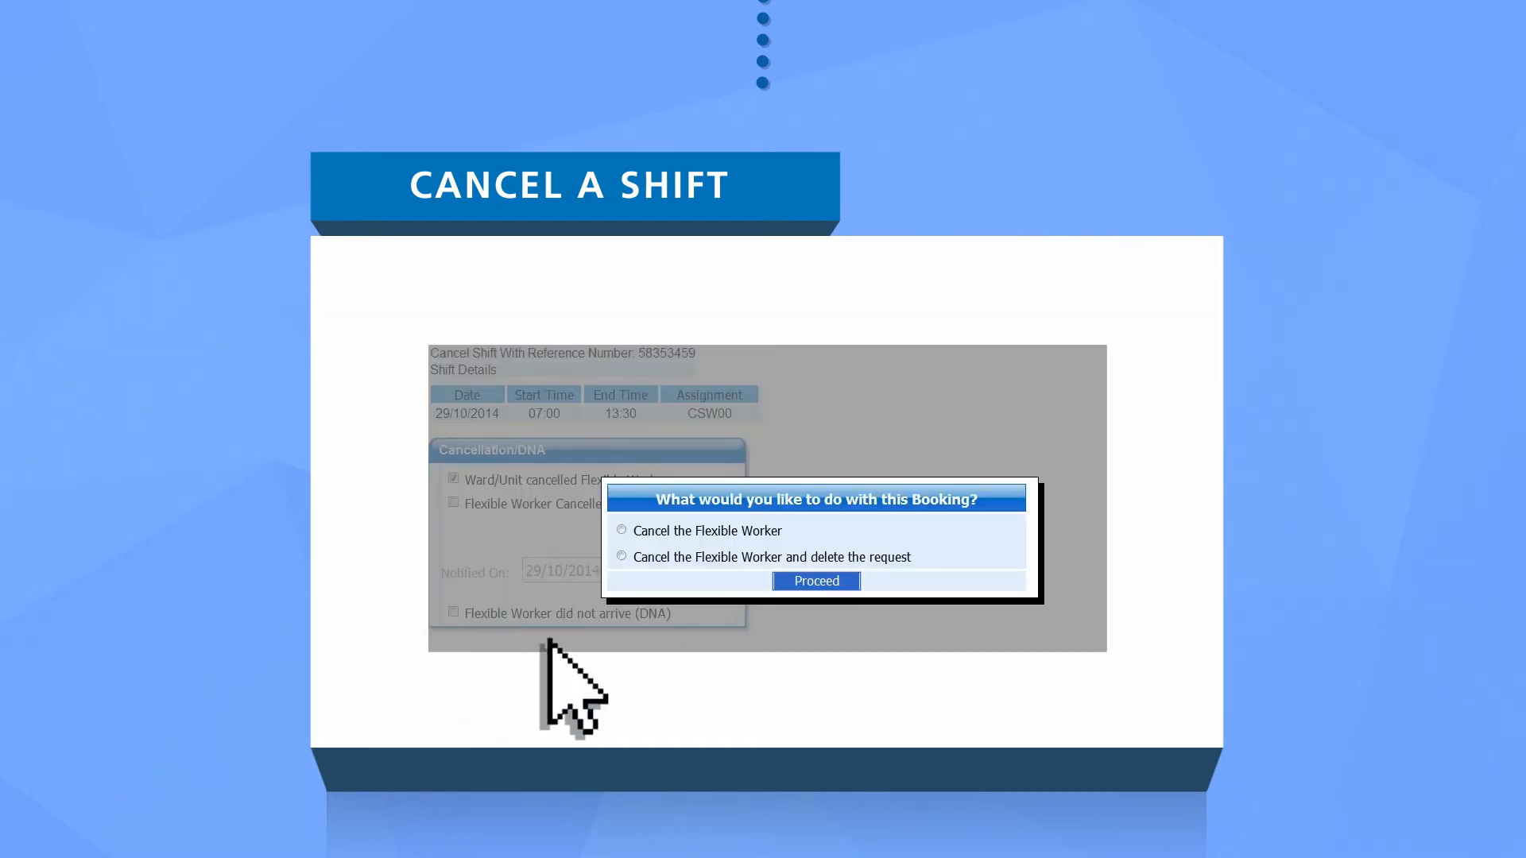
pyautogui.click(622, 556)
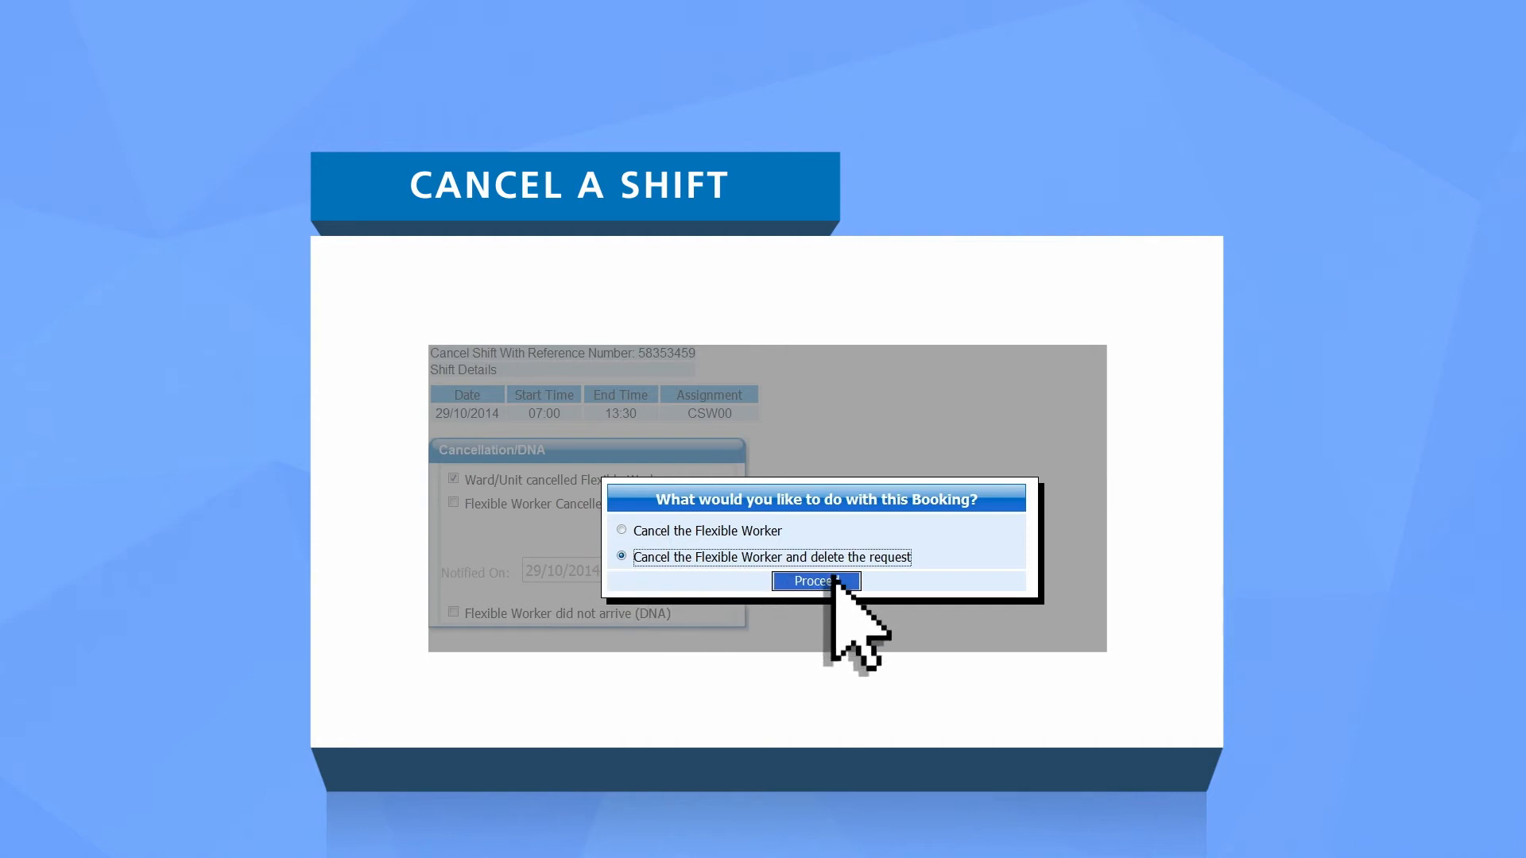
pyautogui.click(815, 582)
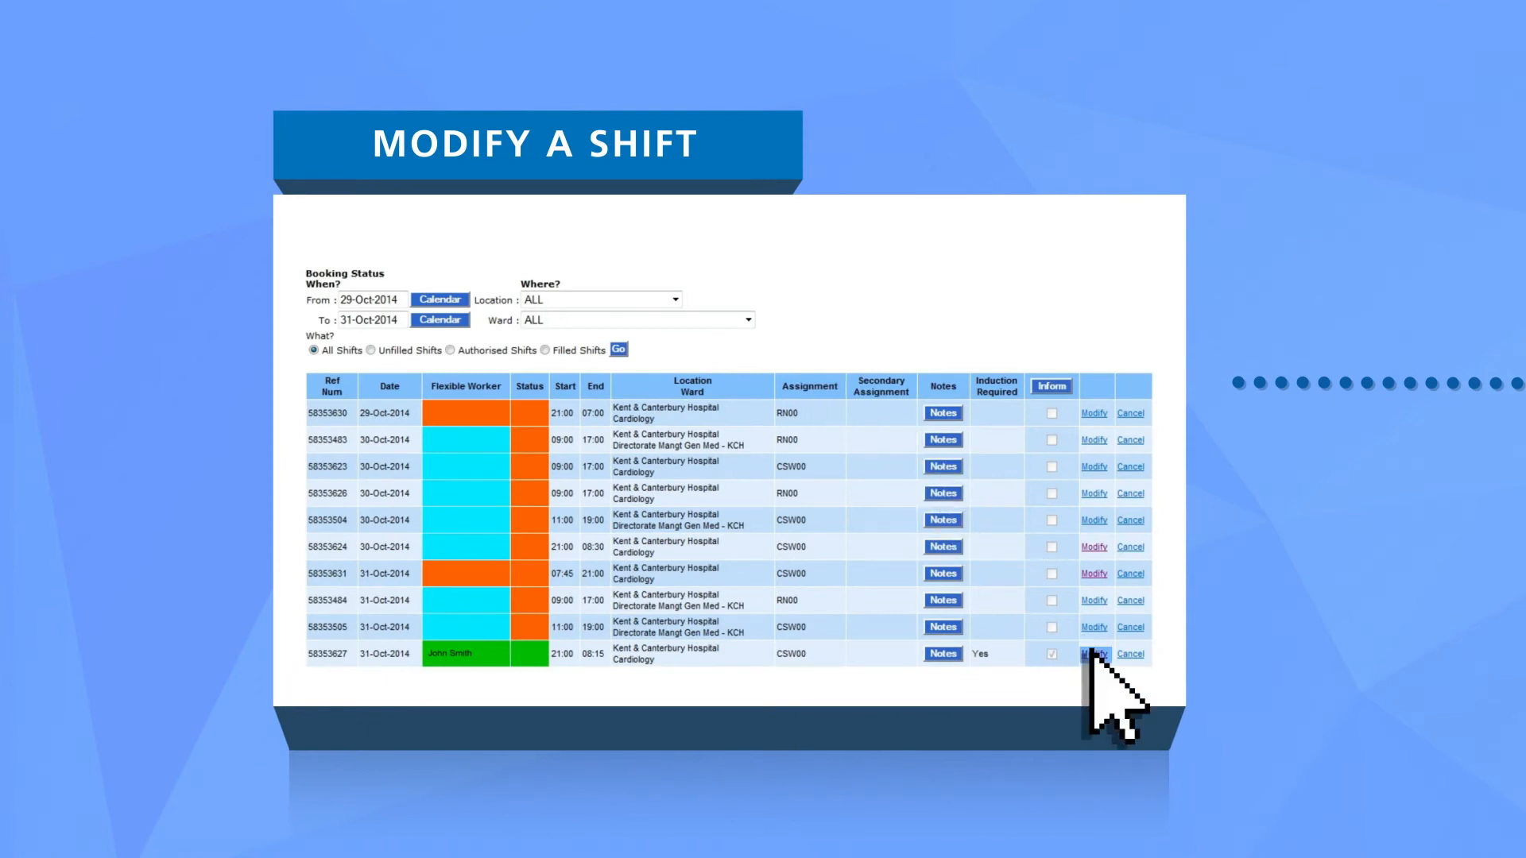
# Step: Modify the filled 31-Oct-2014 night shift to end at 08:45, confirming the worker was informed
pyautogui.click(1092, 653)
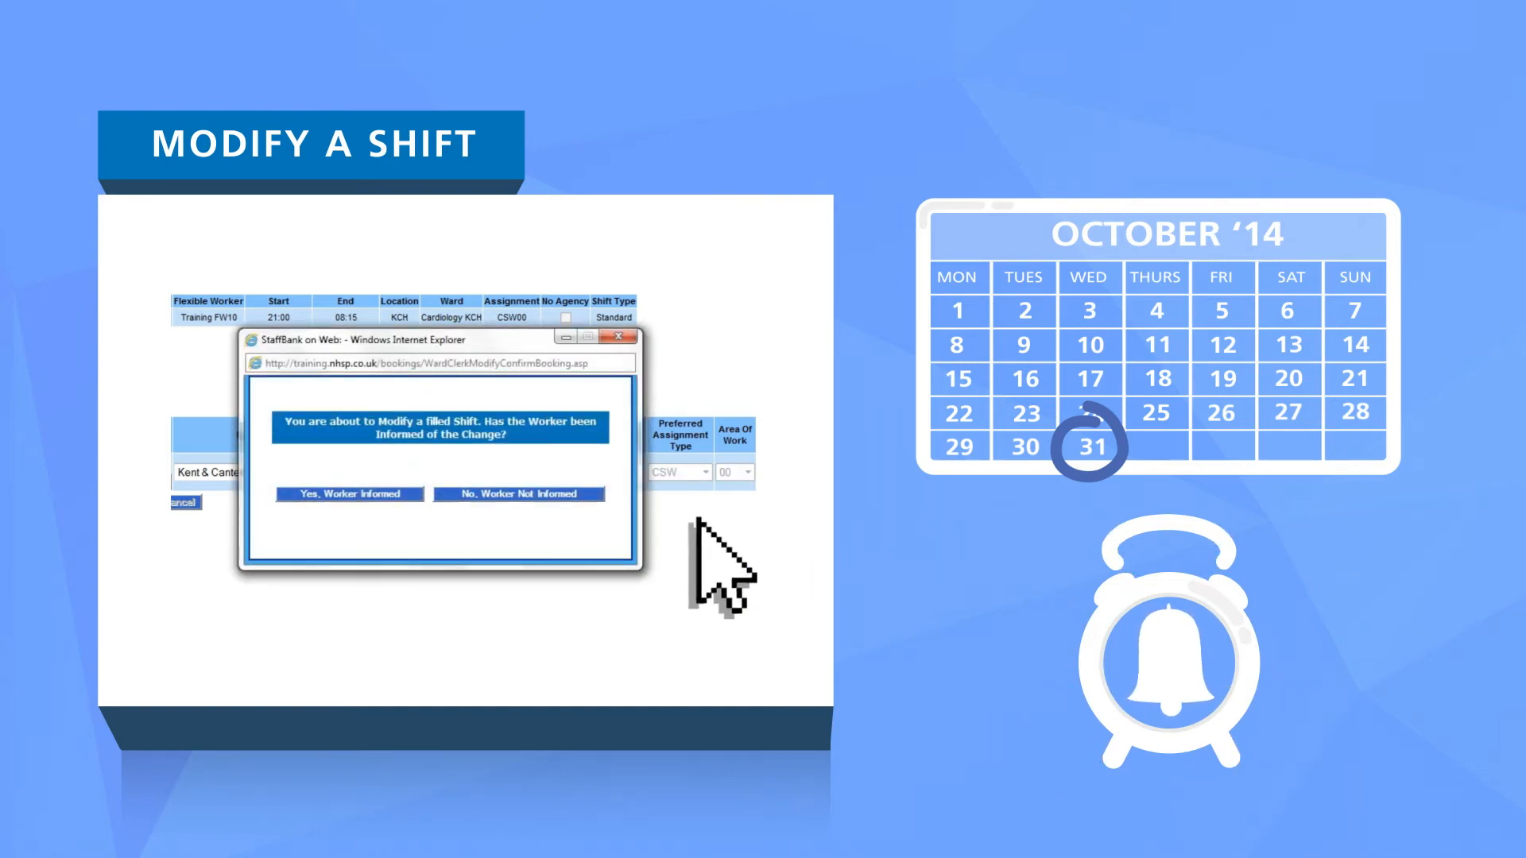
pyautogui.click(348, 493)
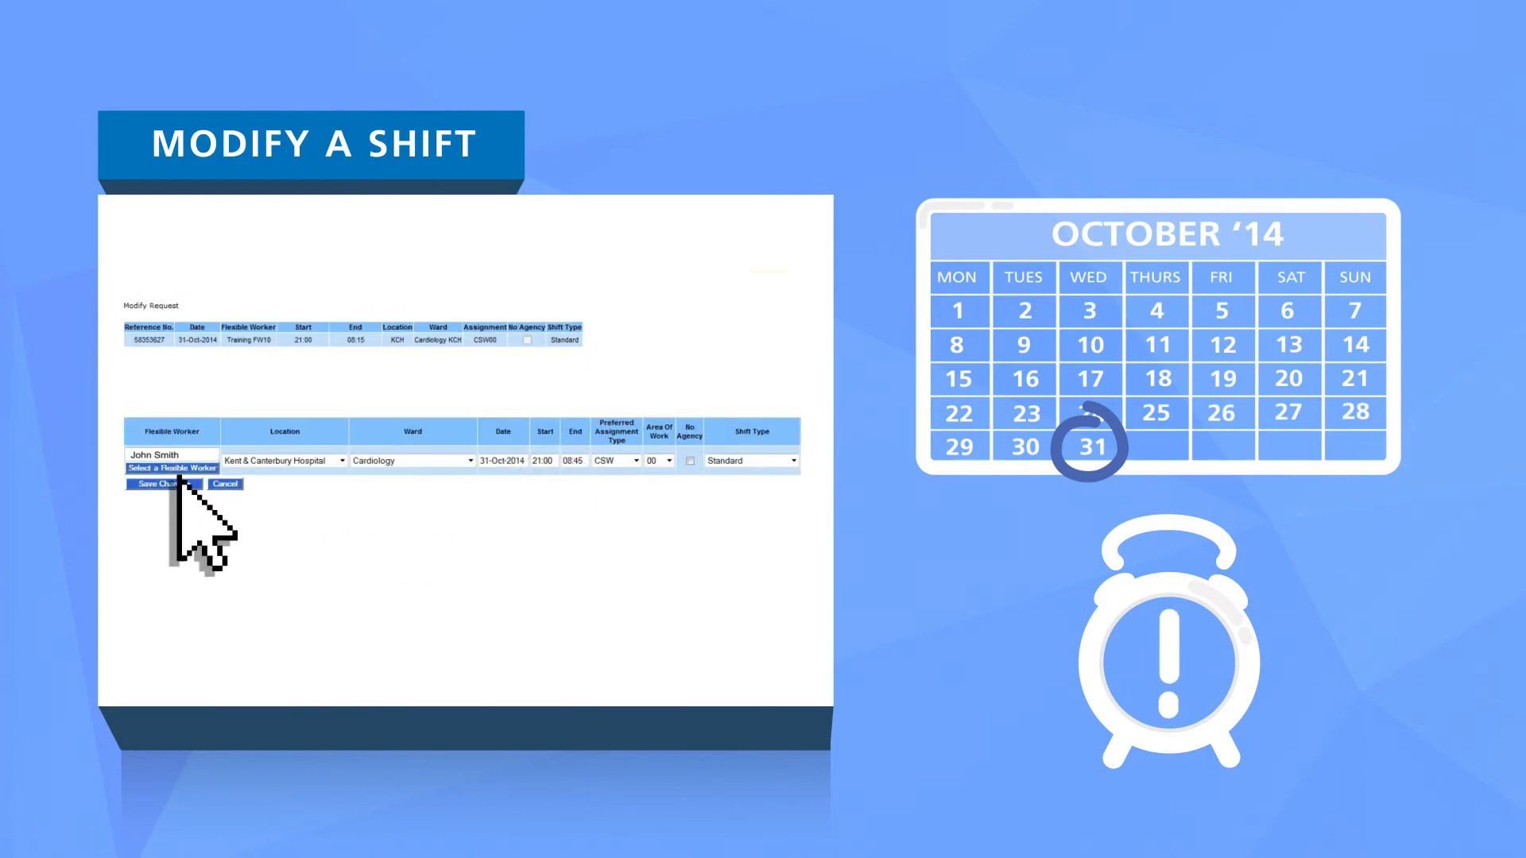
pyautogui.click(158, 483)
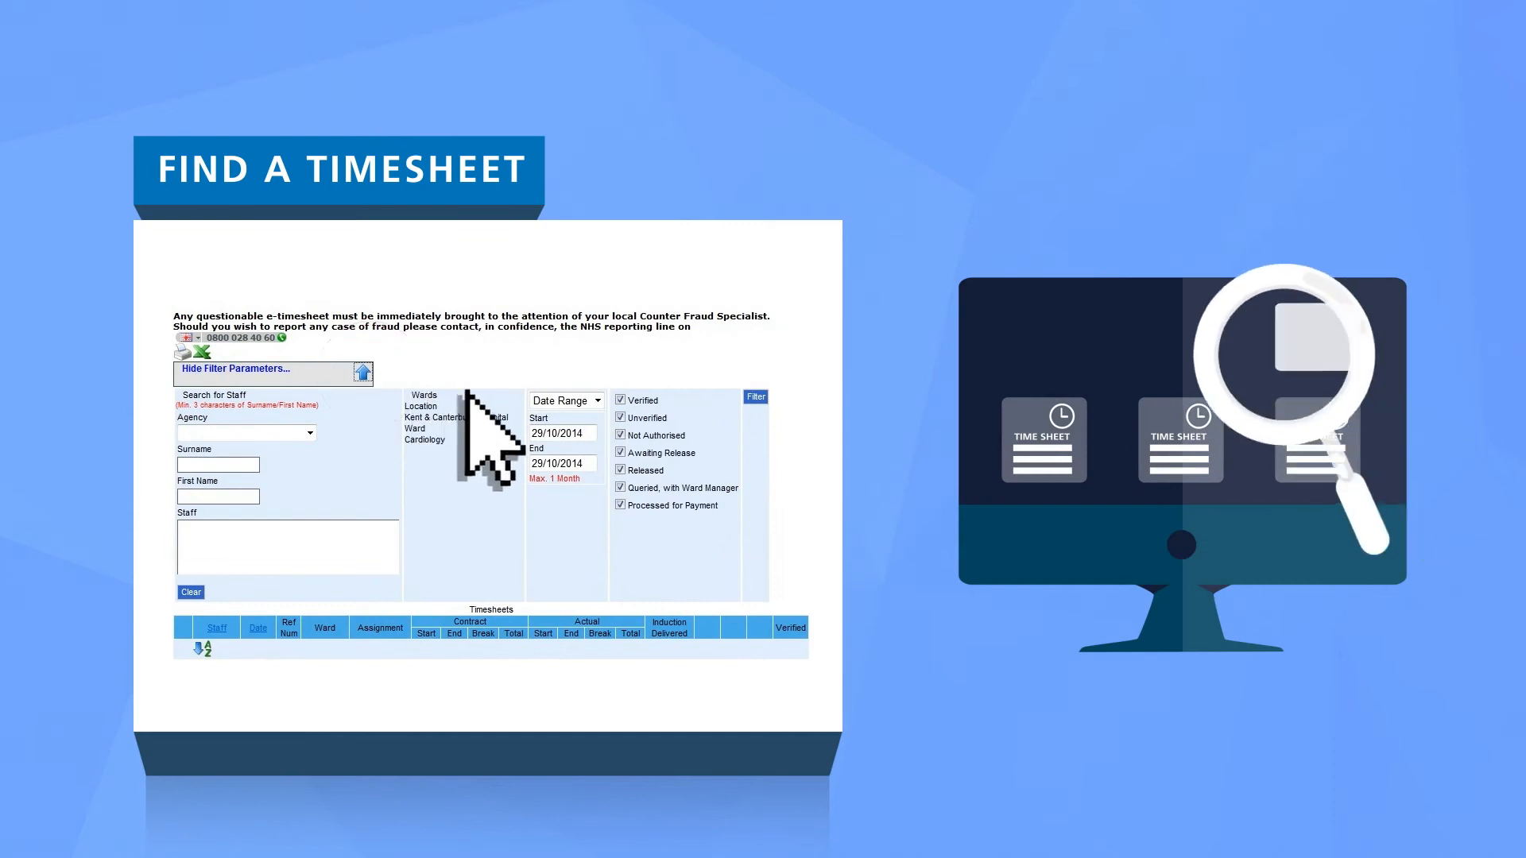
# Step: Filter Cardiology timesheets with a date range starting 12/10/2014
pyautogui.click(563, 432)
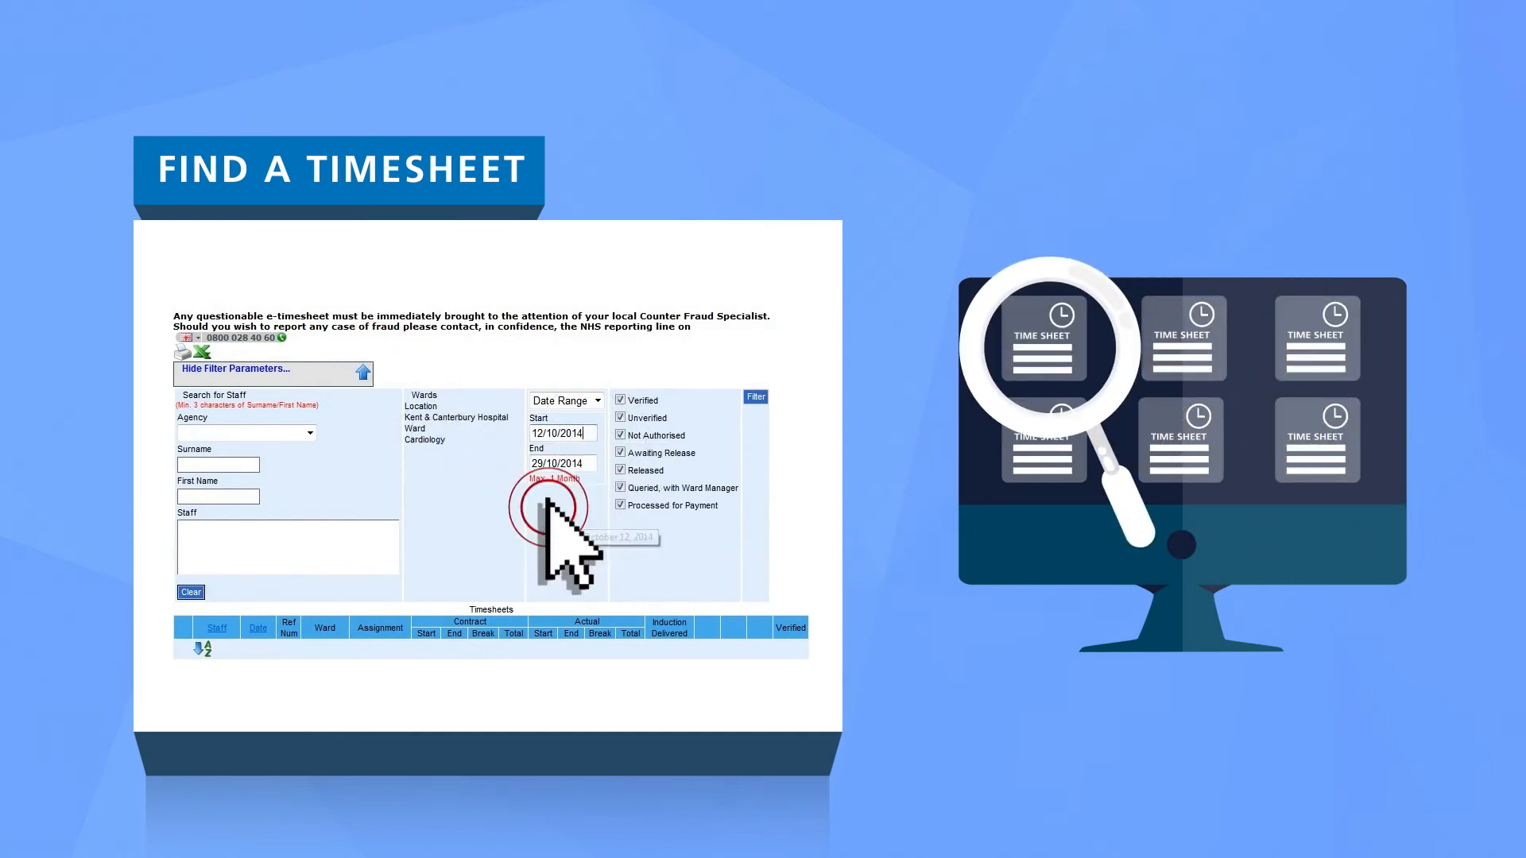
pyautogui.click(753, 398)
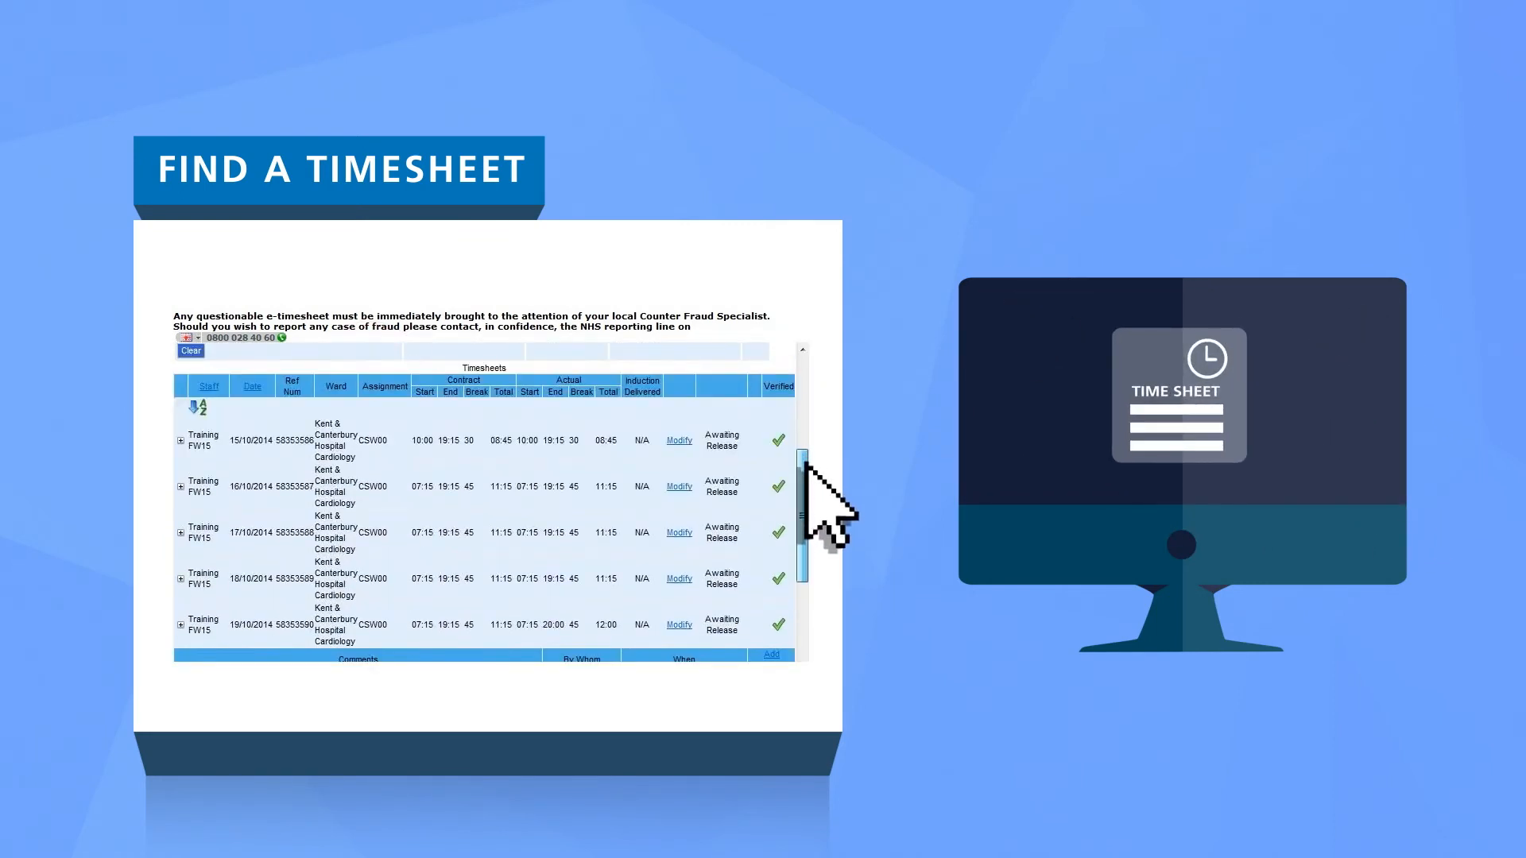
pyautogui.scroll(-3)
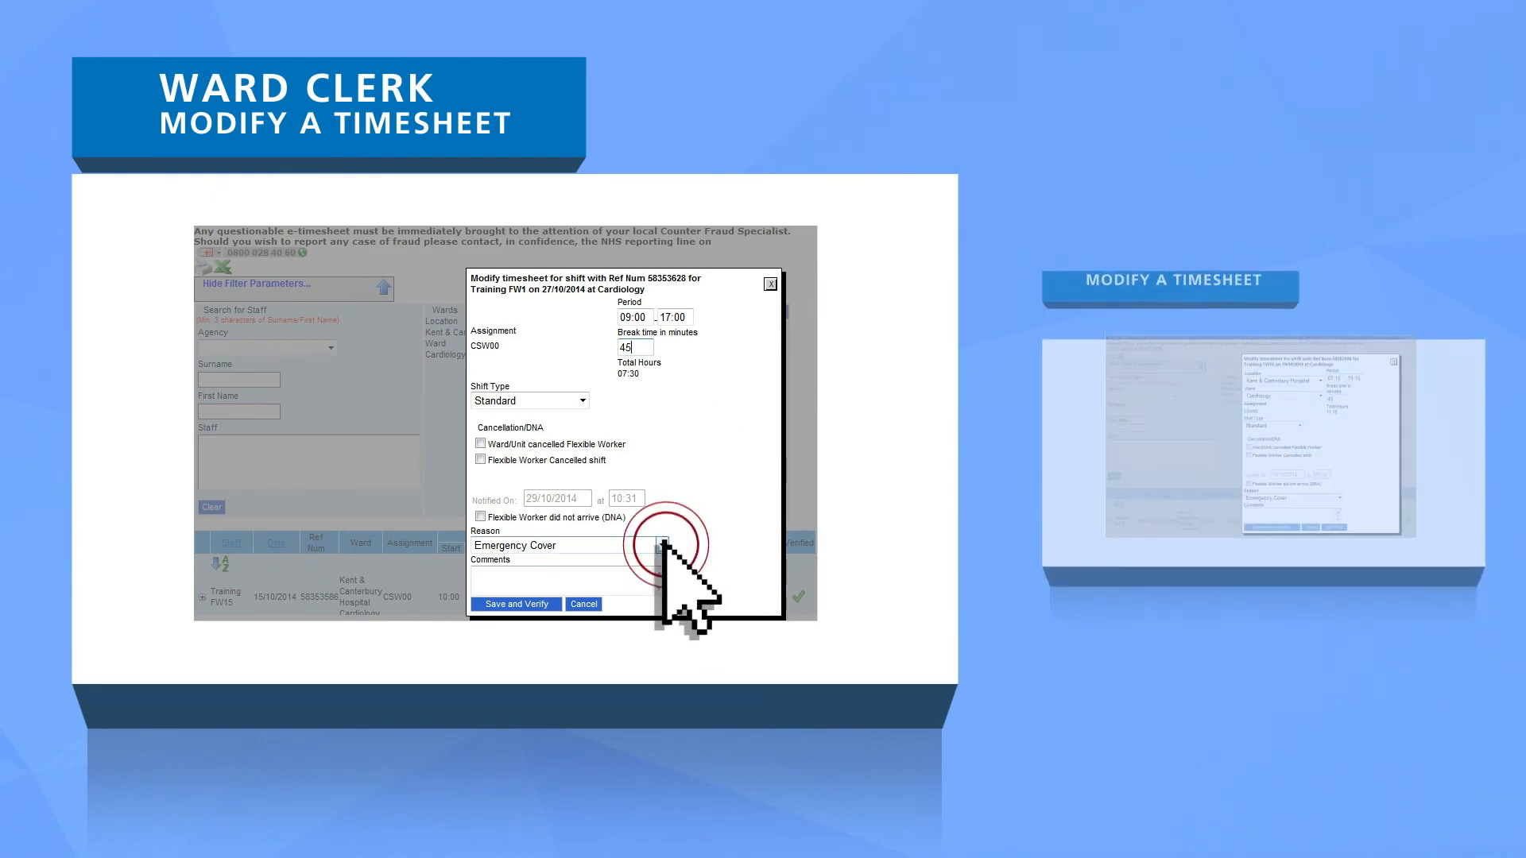
# Step: Record timesheet comments: 5 minutes for lunch, worked till 20:00 to cover
pyautogui.write('Worker took an extra 1')
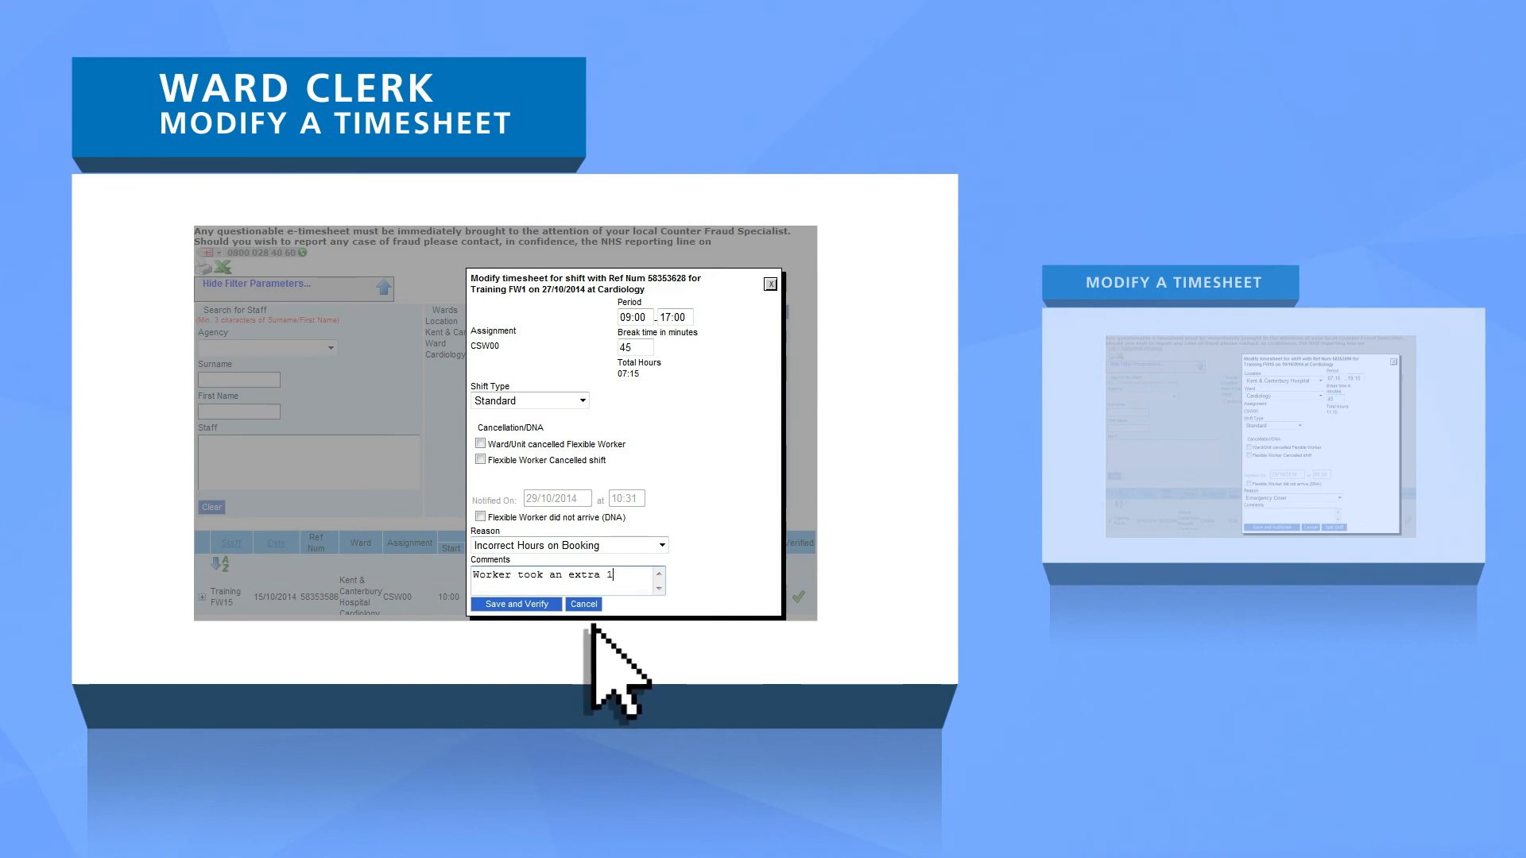
pyautogui.write('5 minutes for lunch')
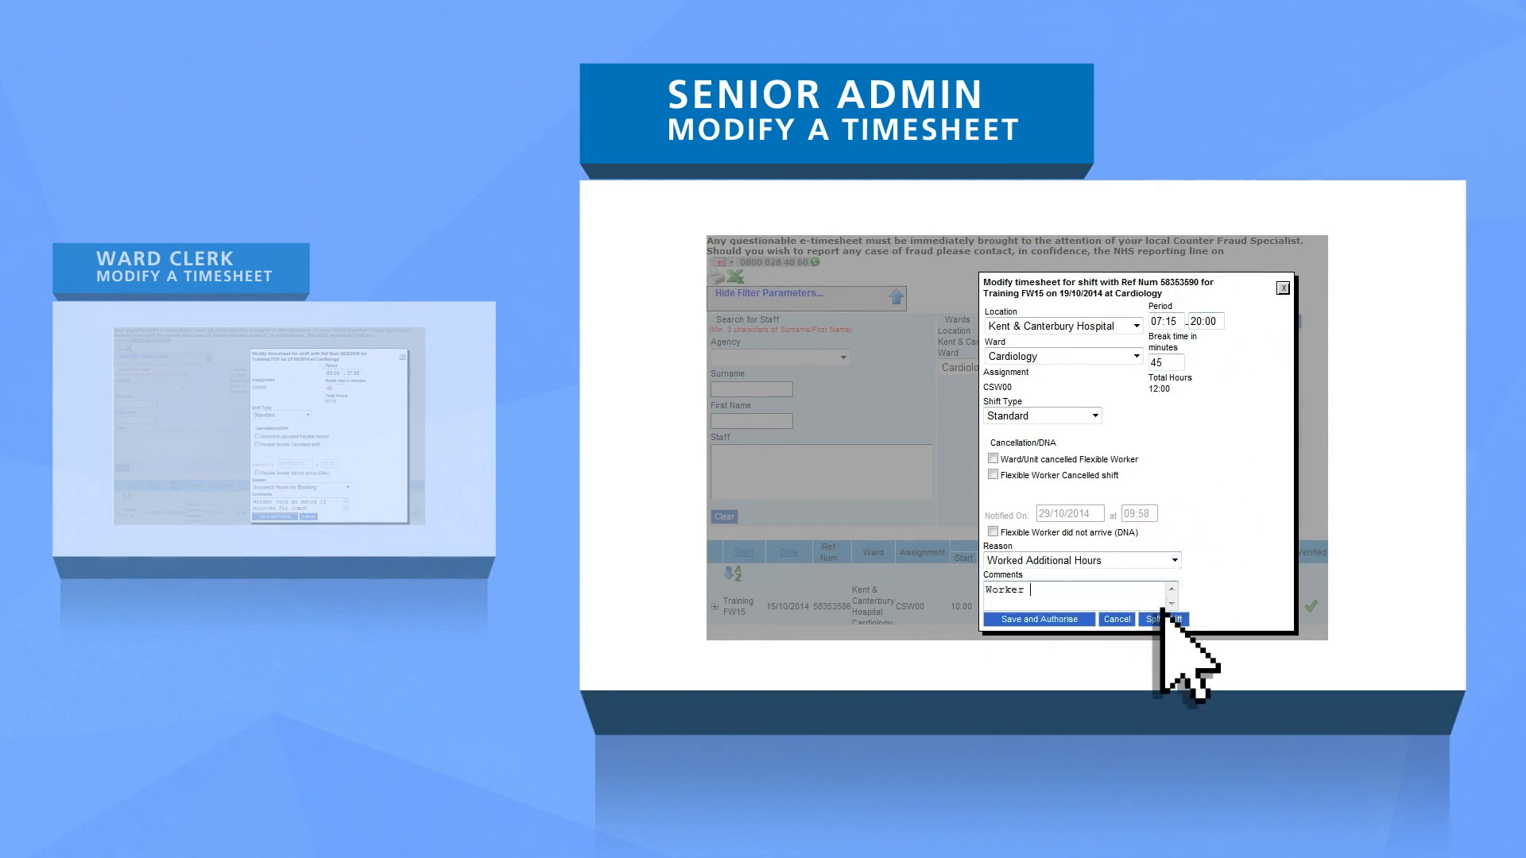
pyautogui.write('worked till 20:00 to cover ha')
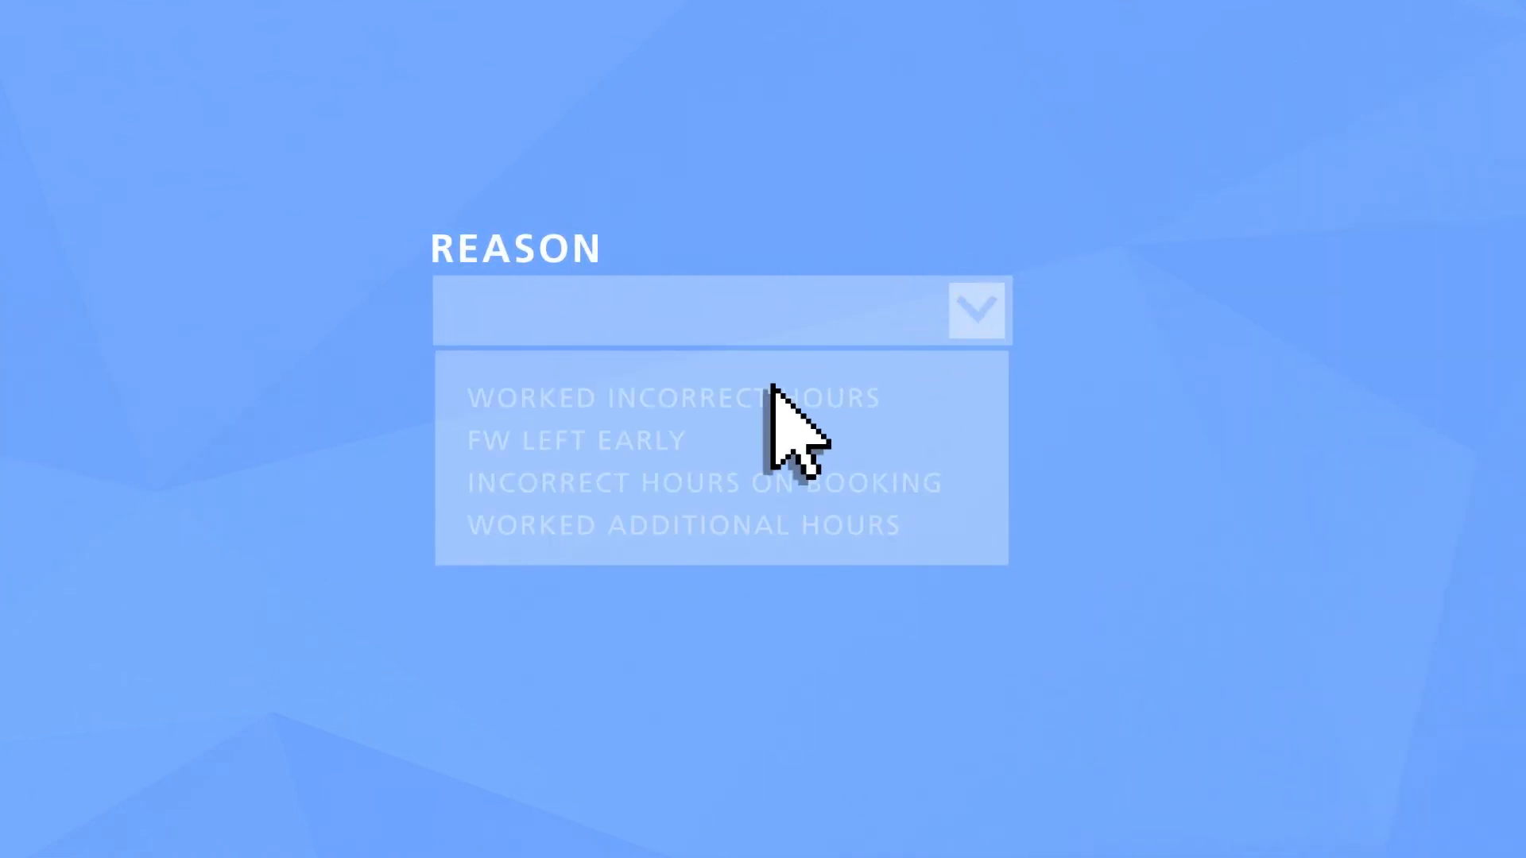
# Step: Set reason Worked Incorrect Hours with comment 'WORKER TOOK AN EXTRA 20 MINUTES FOR LUNCH'
pyautogui.click(671, 397)
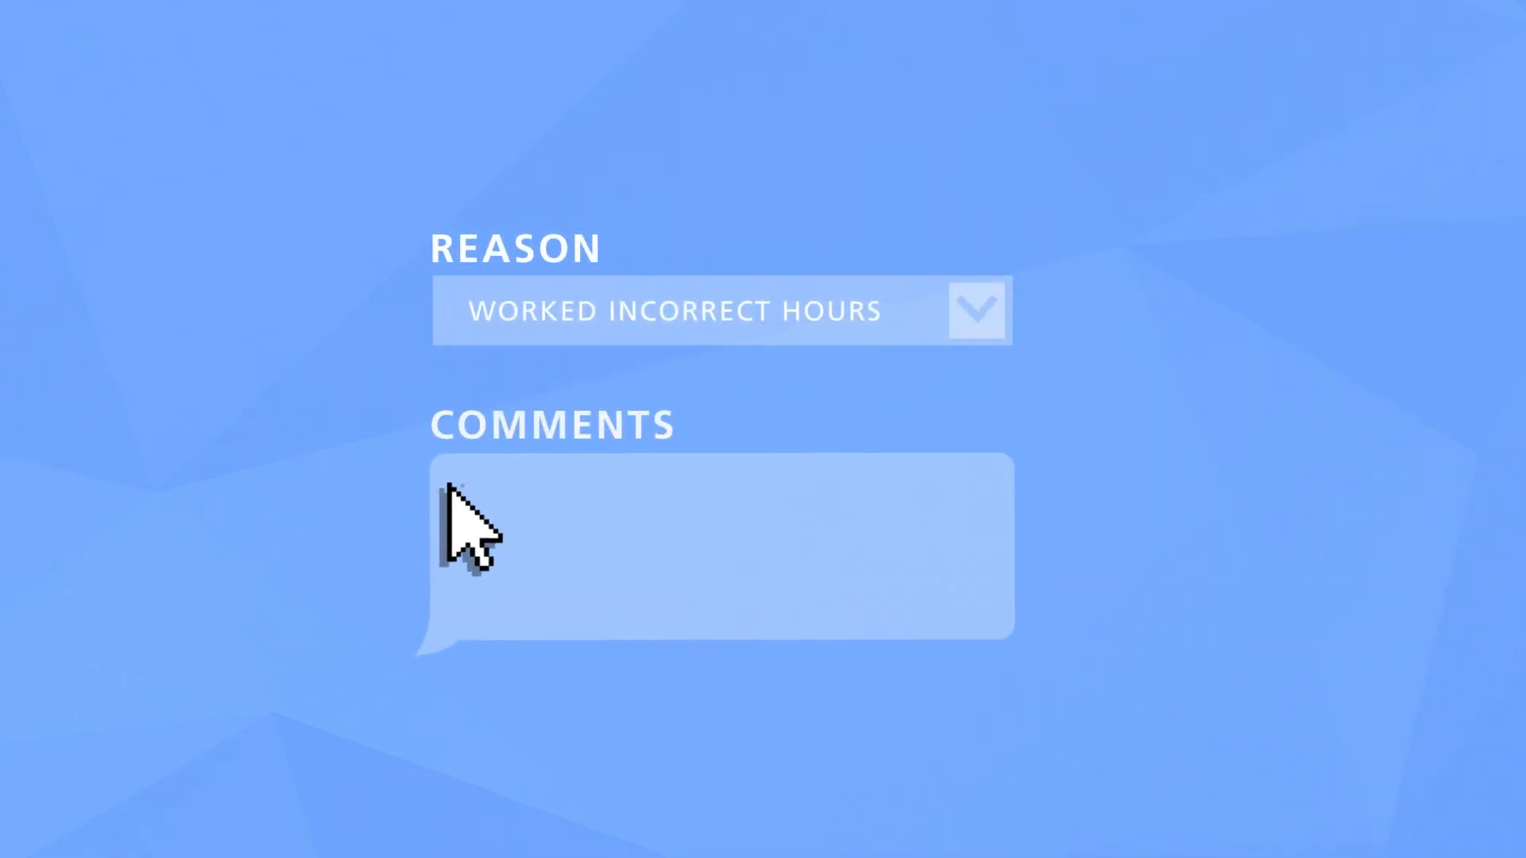
pyautogui.write('WORKER TOOK AN EXTRA 20 MINUT')
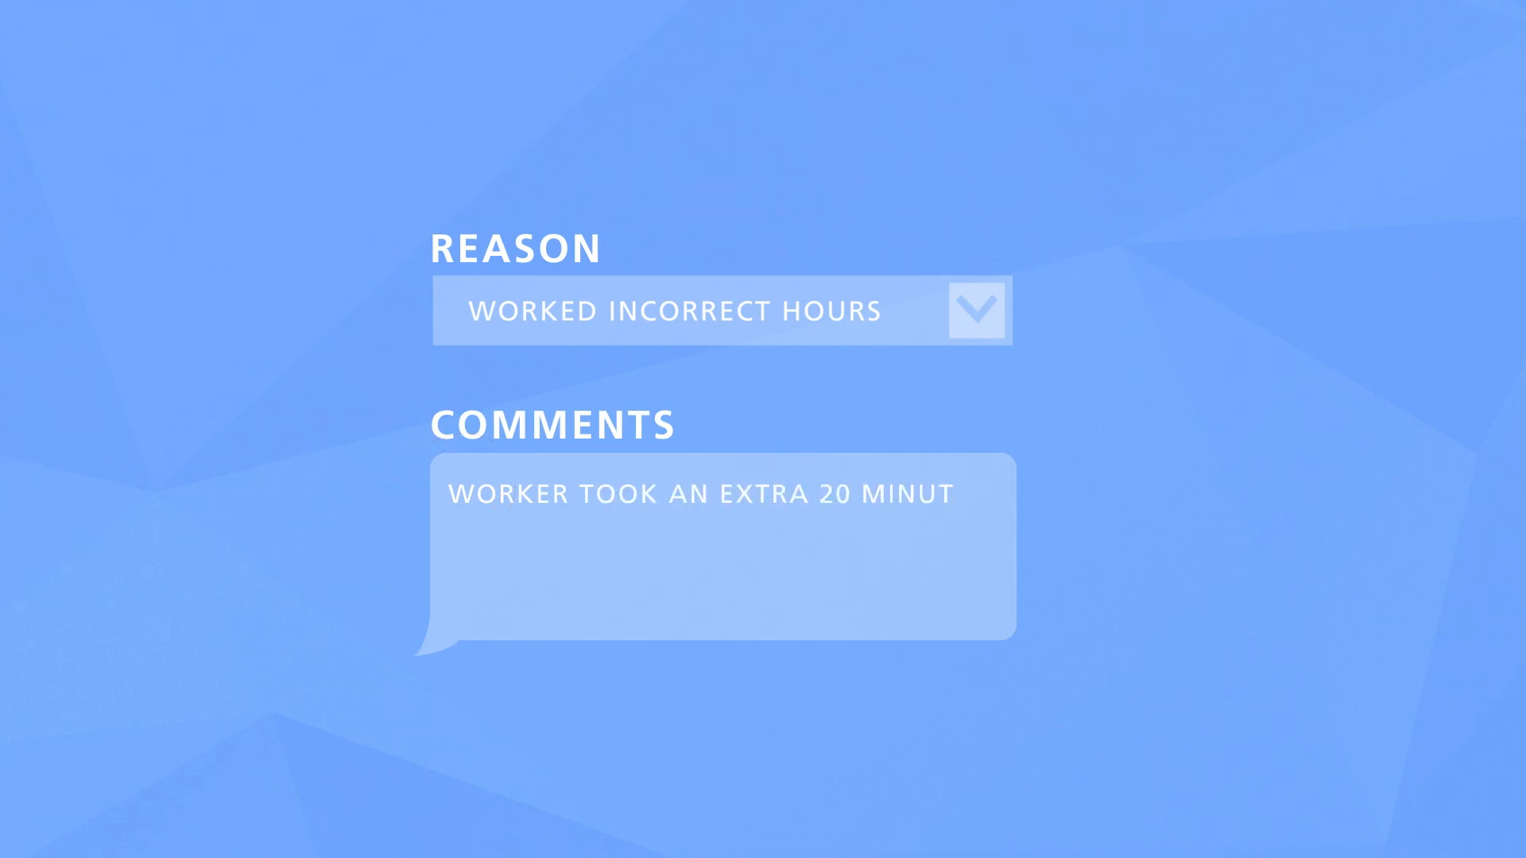
pyautogui.write('ES FOR LUNCH')
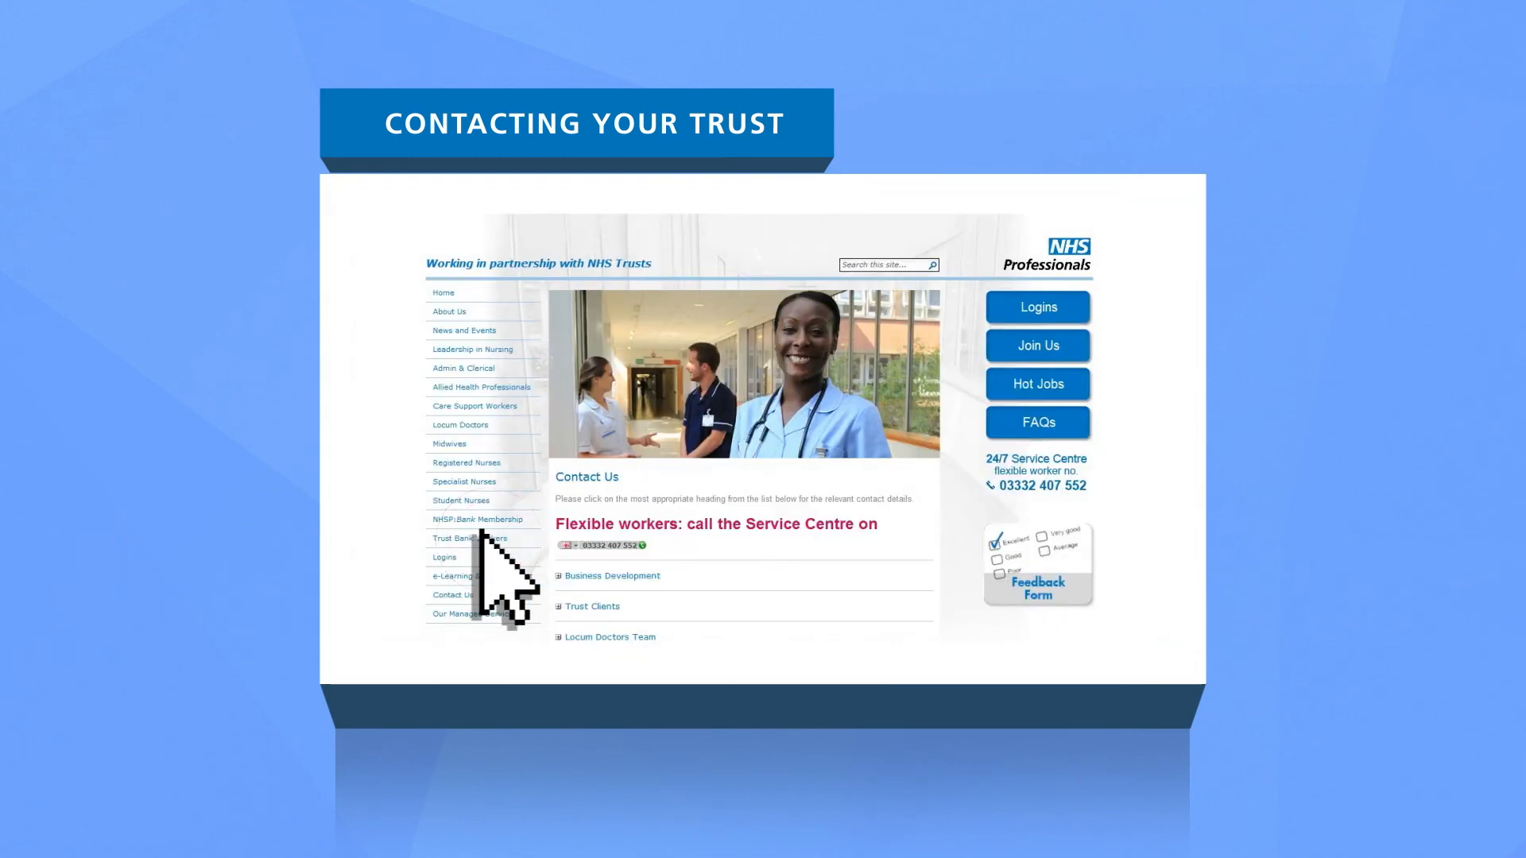
# Step: Expand the Trust Clients section to show Trust contact numbers
pyautogui.scroll(-3)
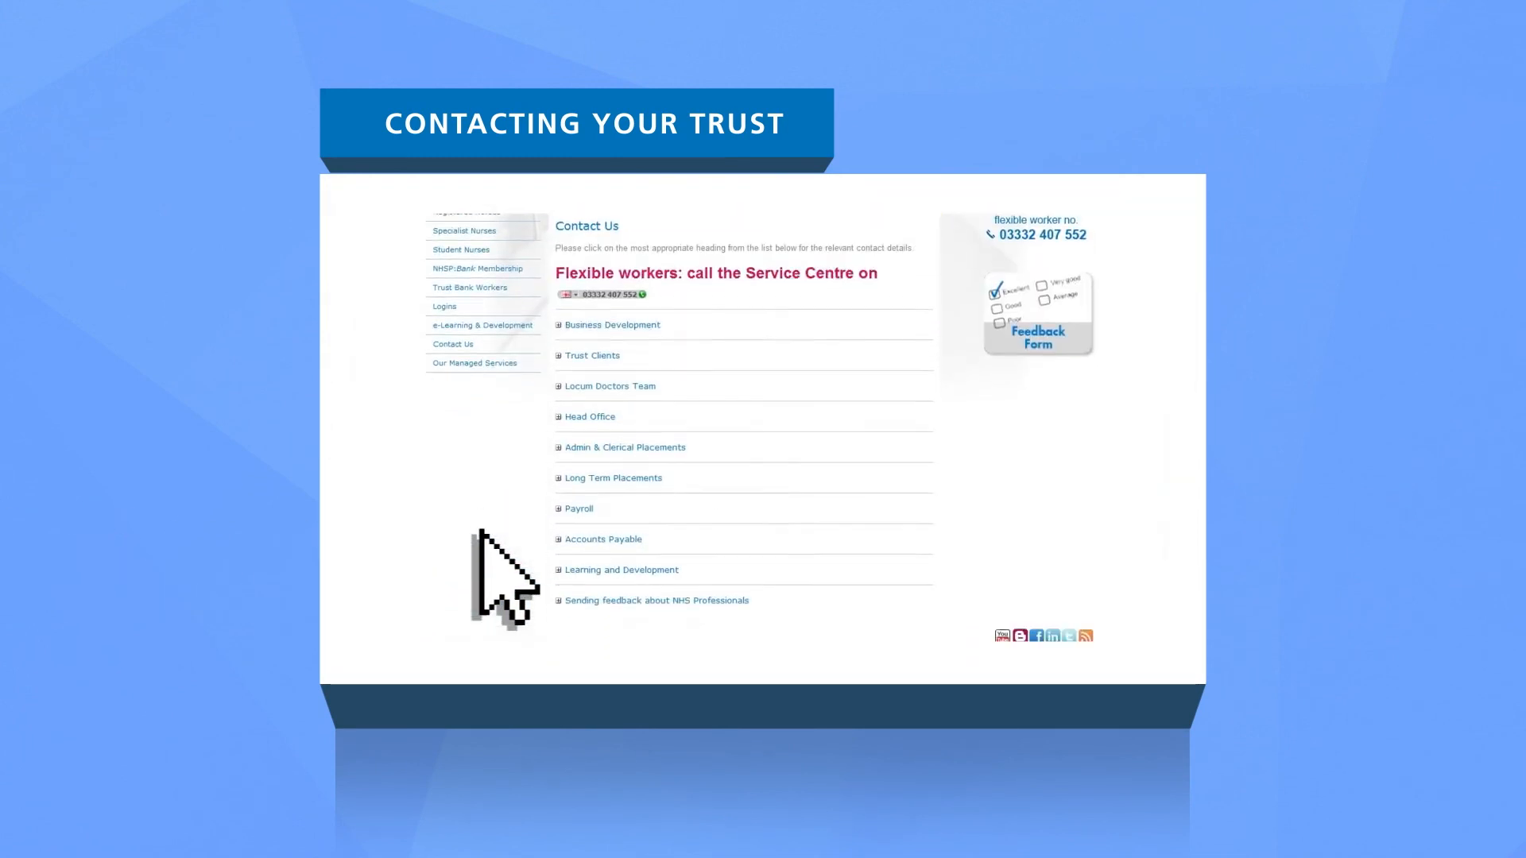
pyautogui.click(591, 335)
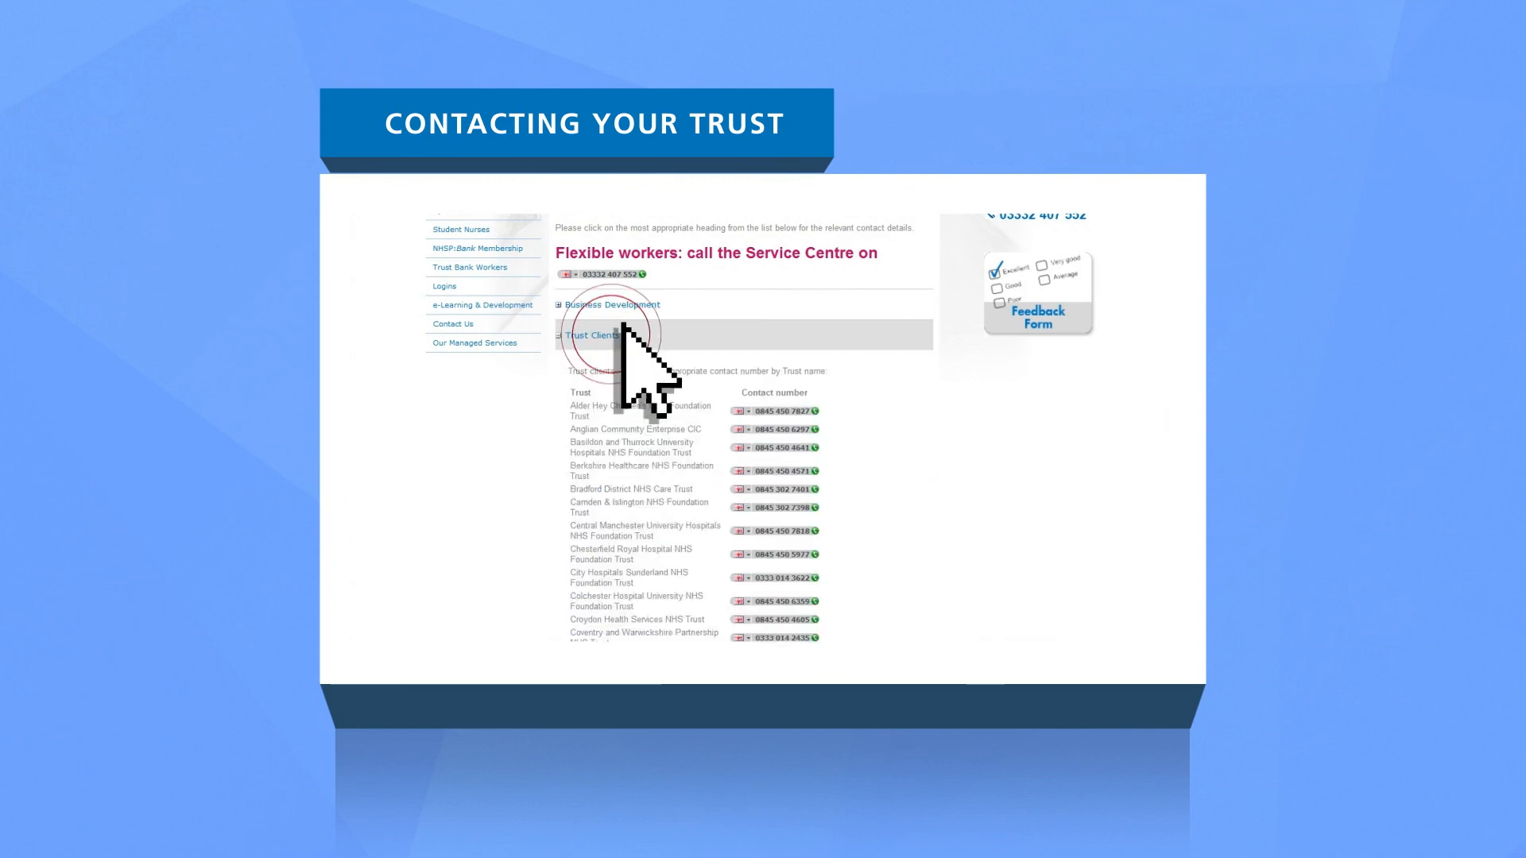